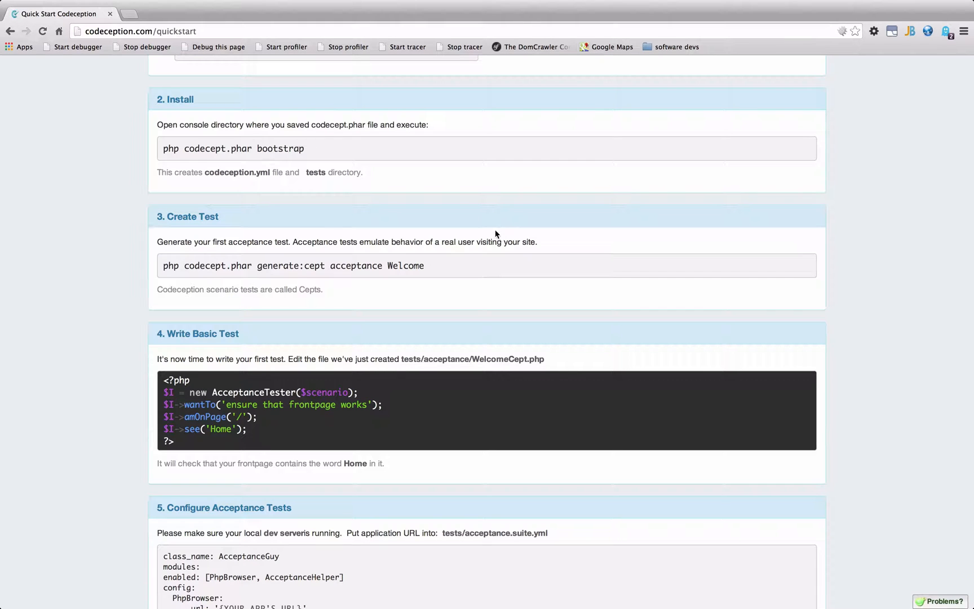
mouse_move(182, 215)
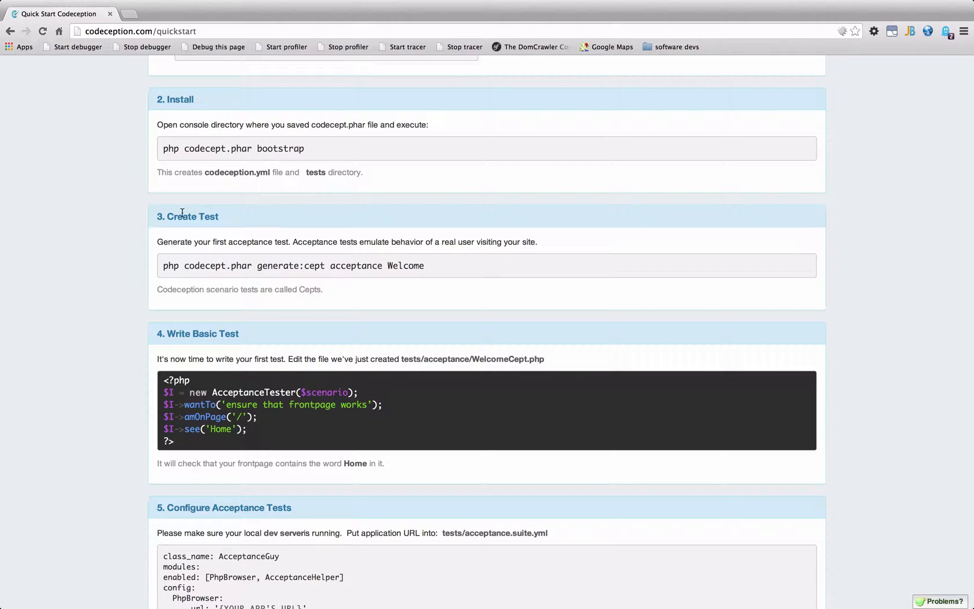
mouse_move(272, 250)
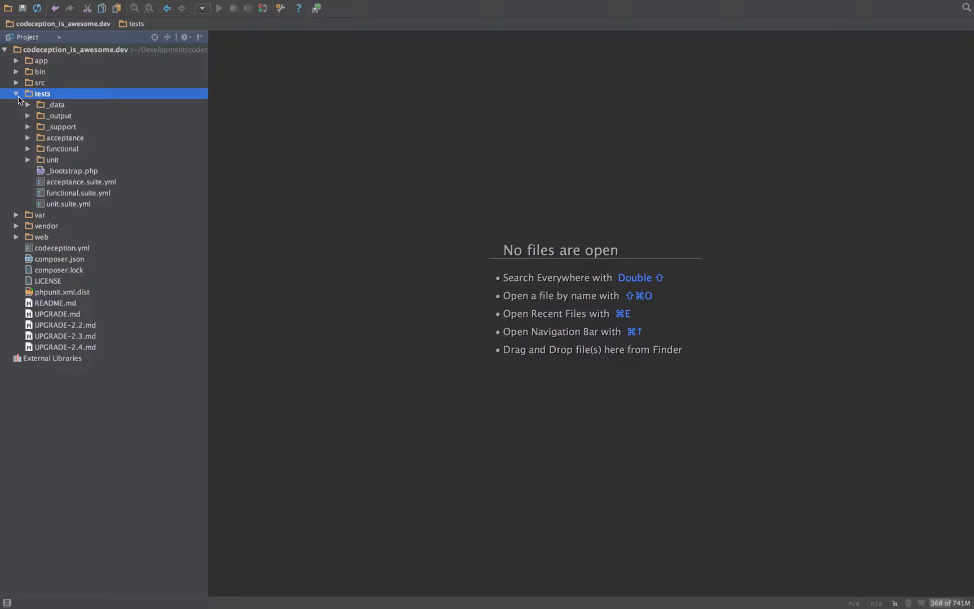
mouse_move(35, 219)
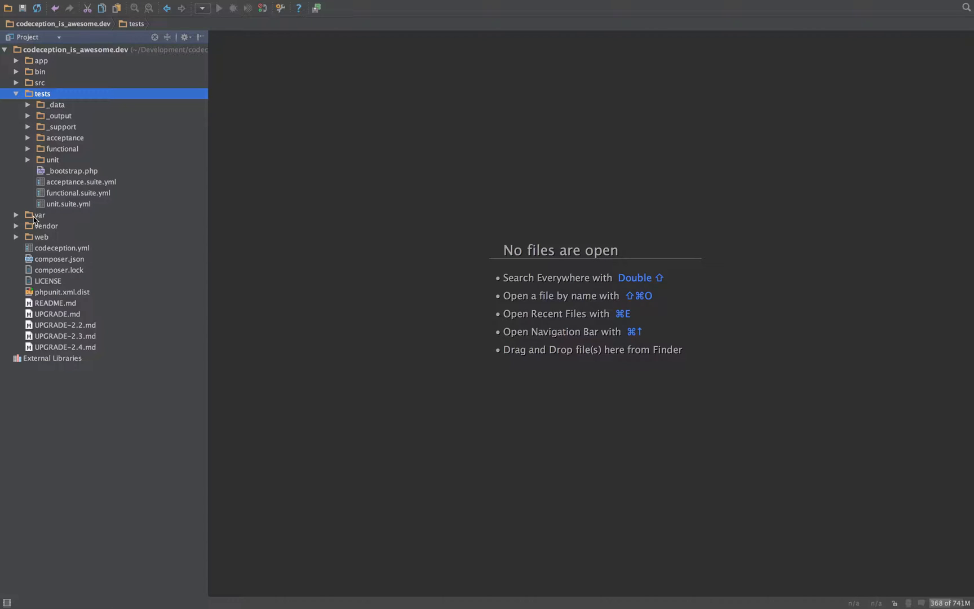
Expand the tests/_output folder to reveal its .gitignore, selecting codeception.yml and _output along the way.
click(60, 248)
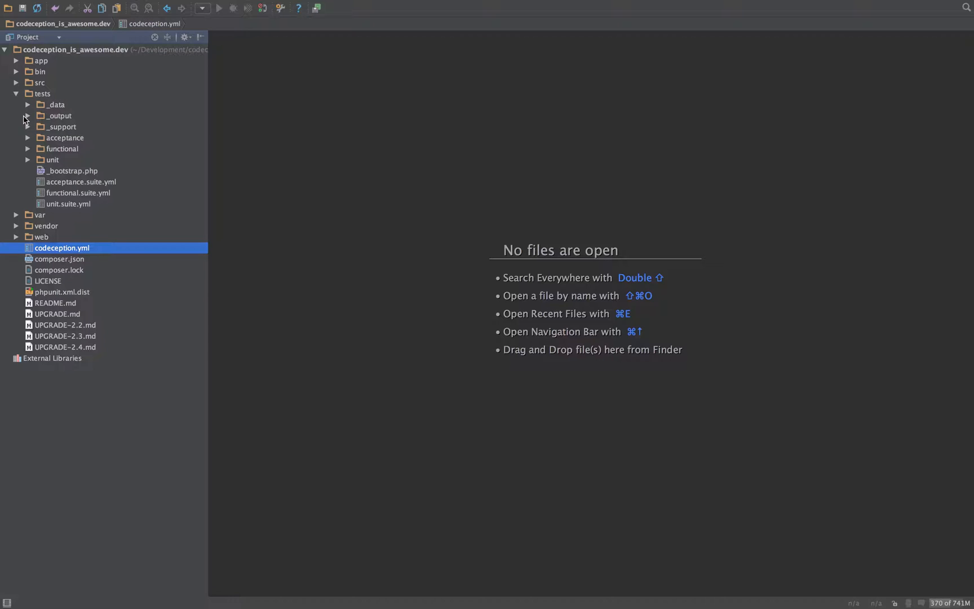
click(58, 115)
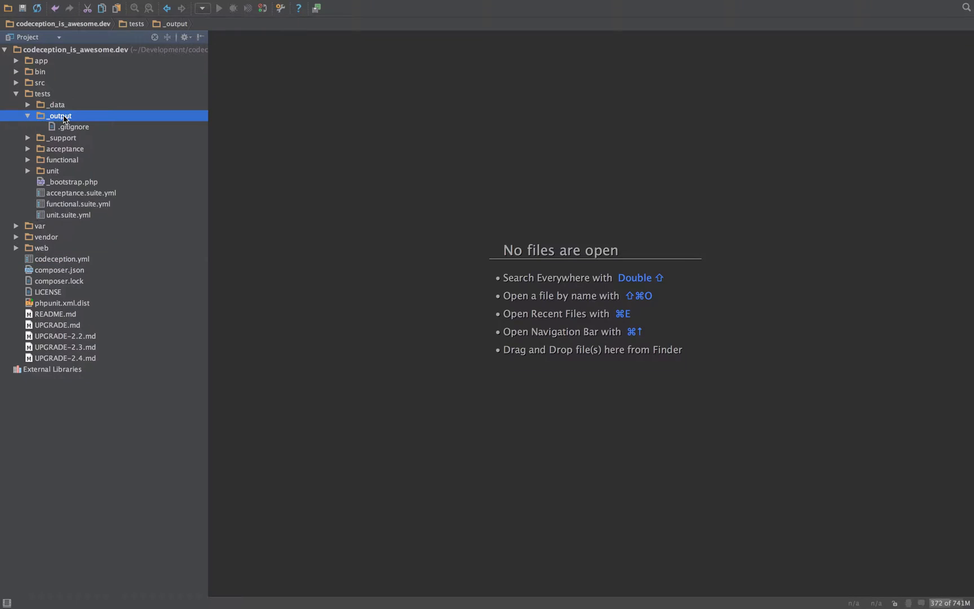
mouse_move(42, 97)
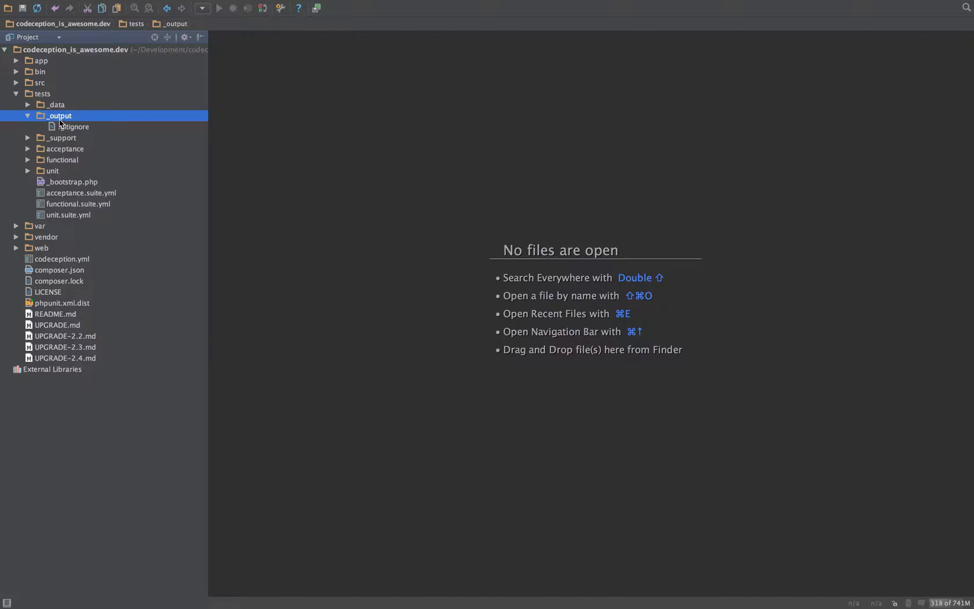
click(73, 126)
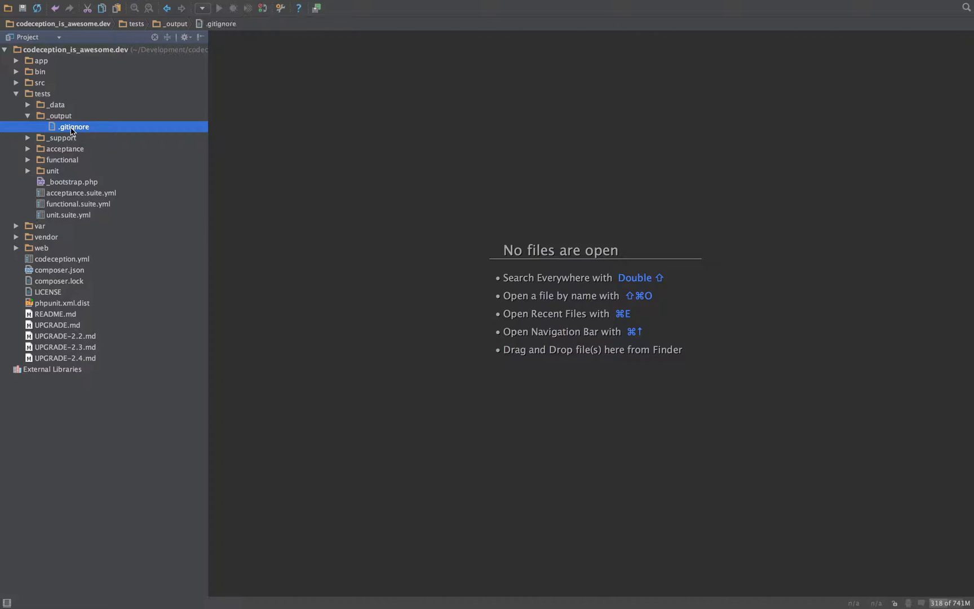
mouse_move(131, 137)
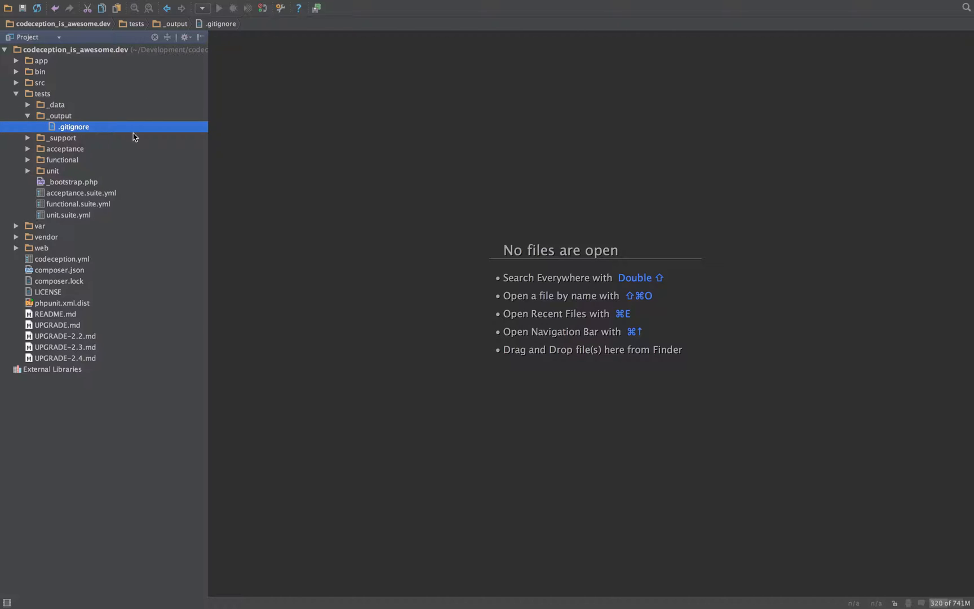
mouse_move(206, 115)
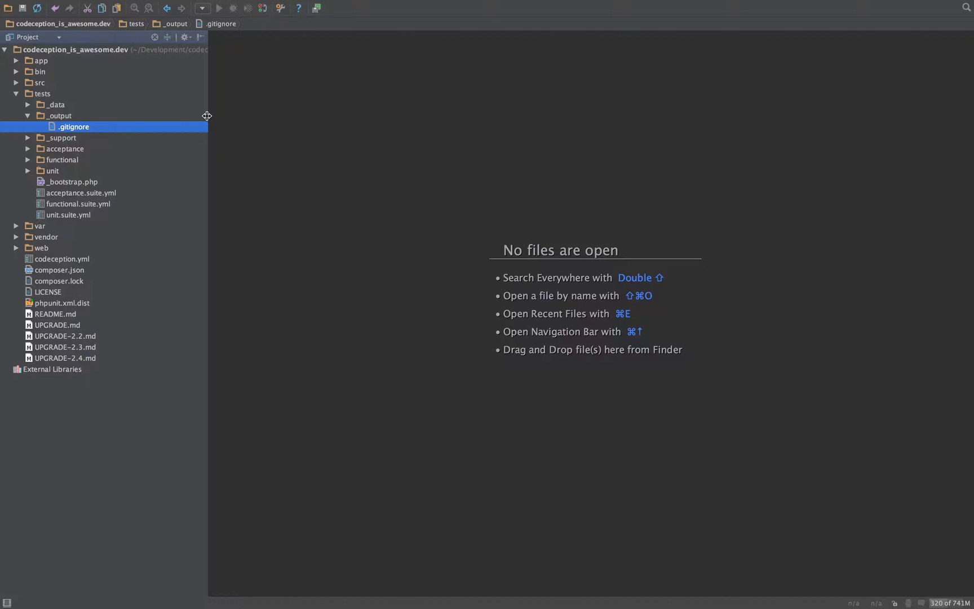
mouse_move(248, 118)
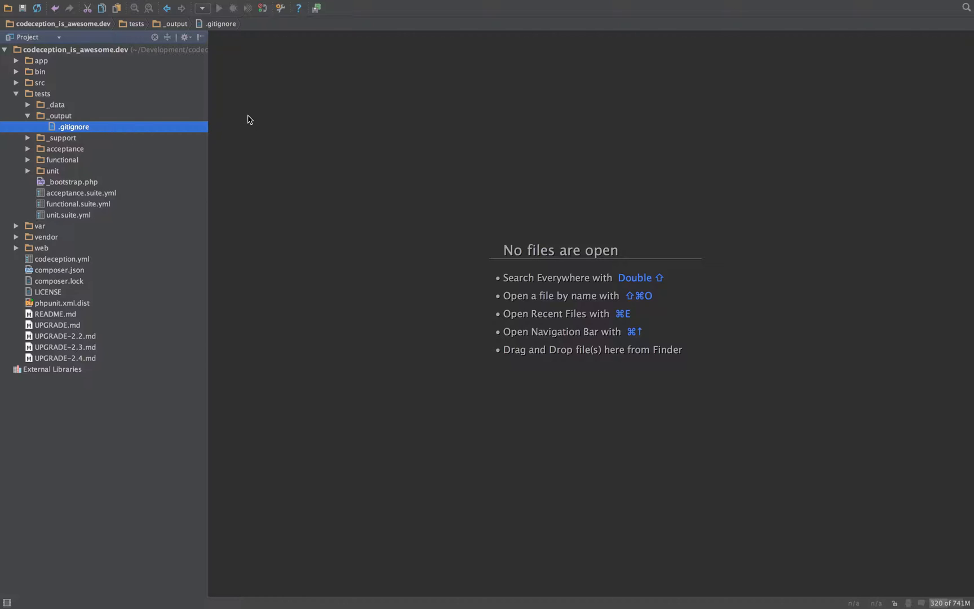
mouse_move(102, 117)
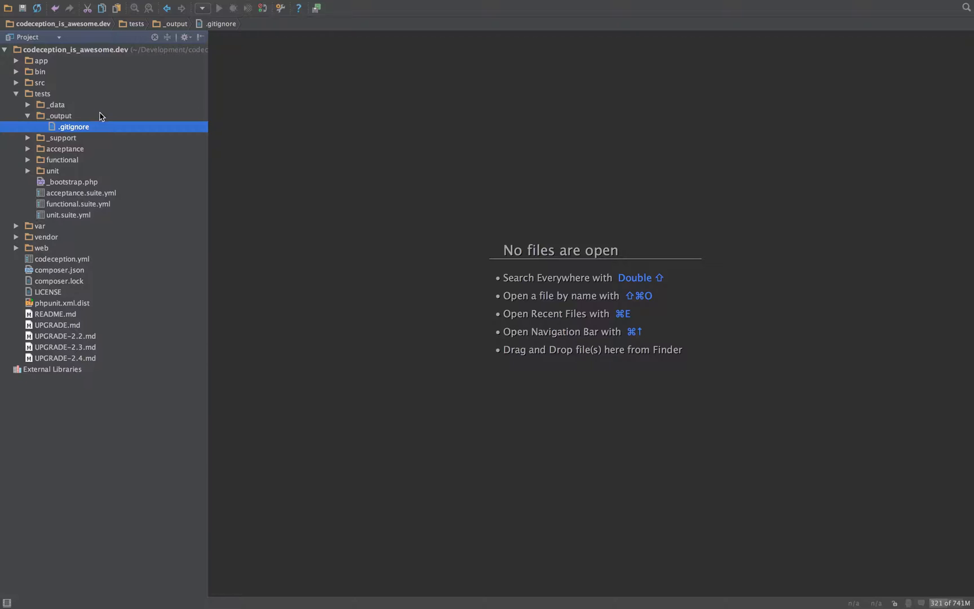
click(60, 115)
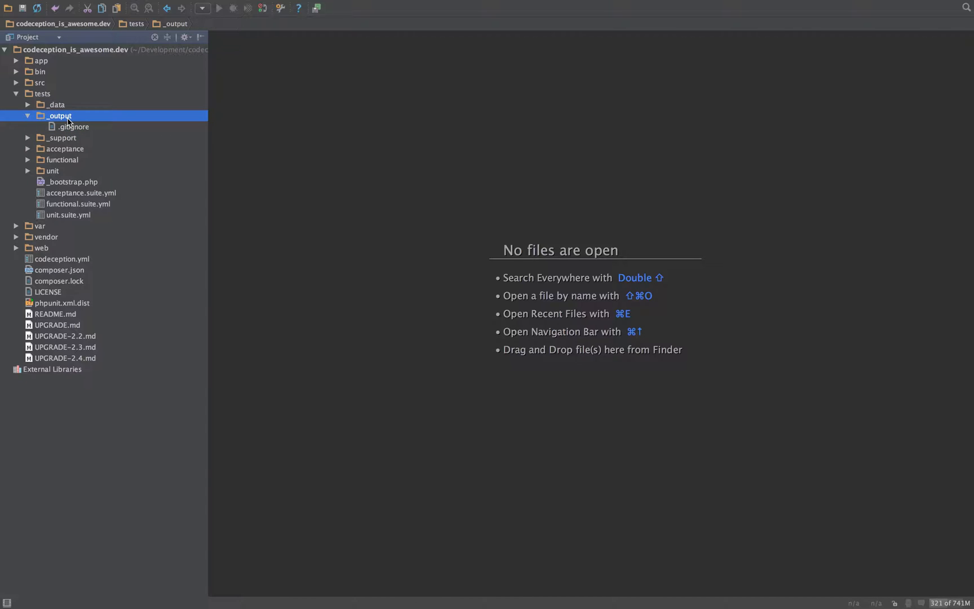
mouse_move(65, 130)
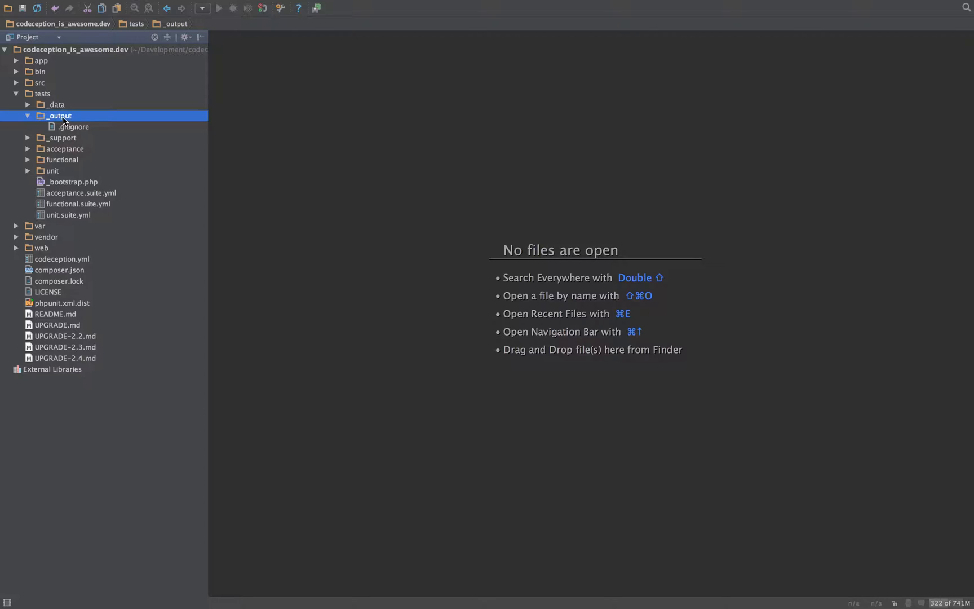
mouse_move(75, 103)
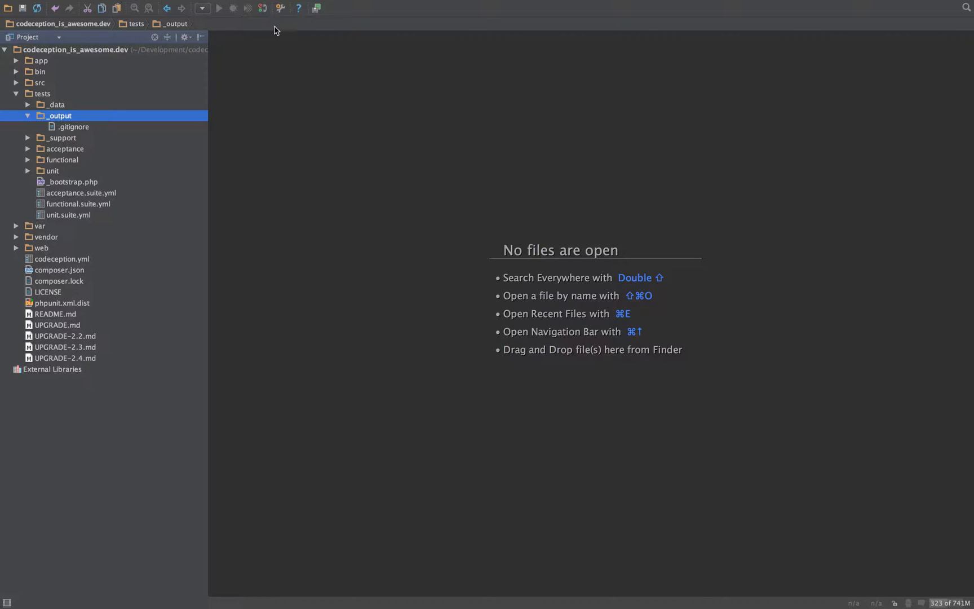
click(316, 7)
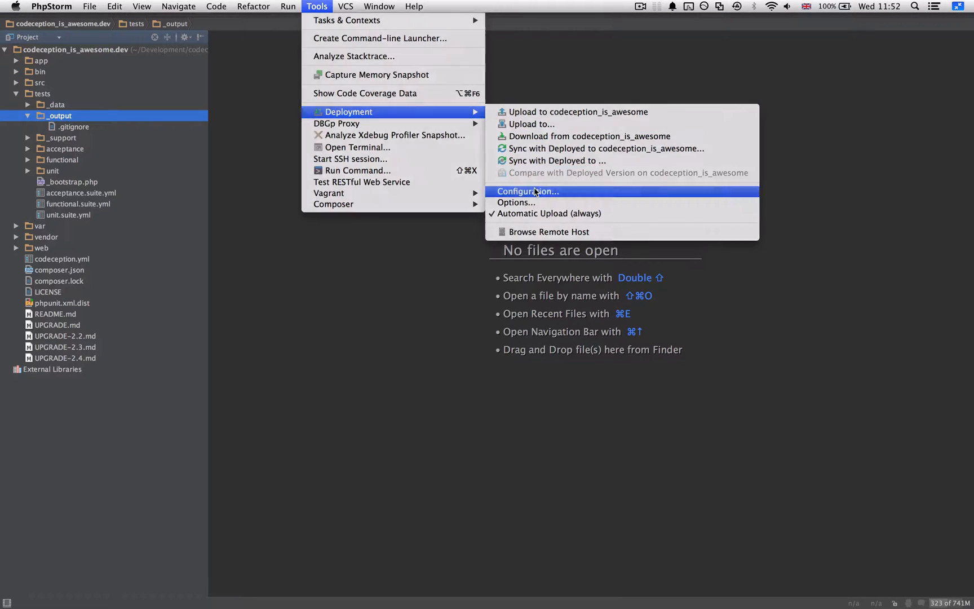
click(528, 192)
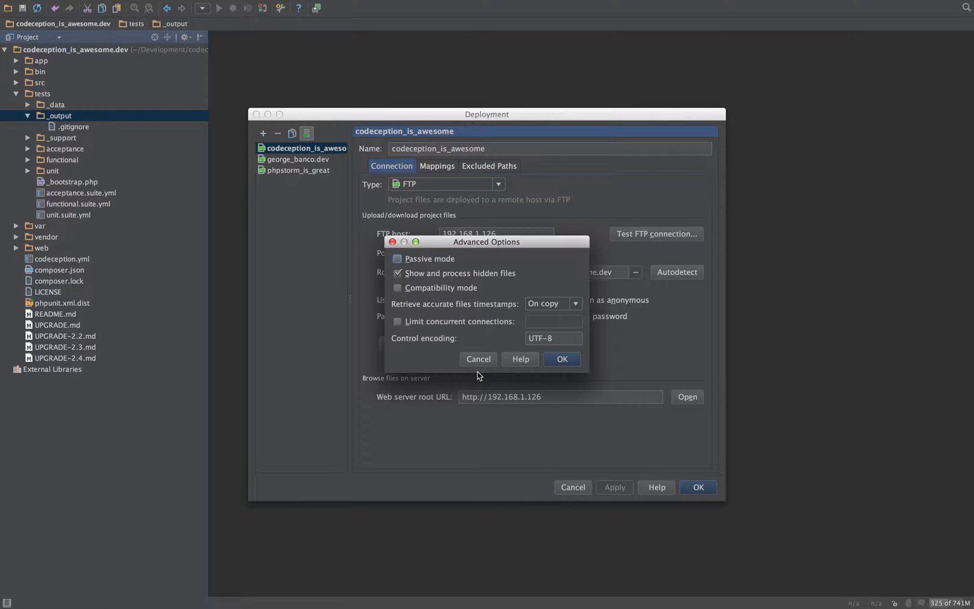
click(560, 358)
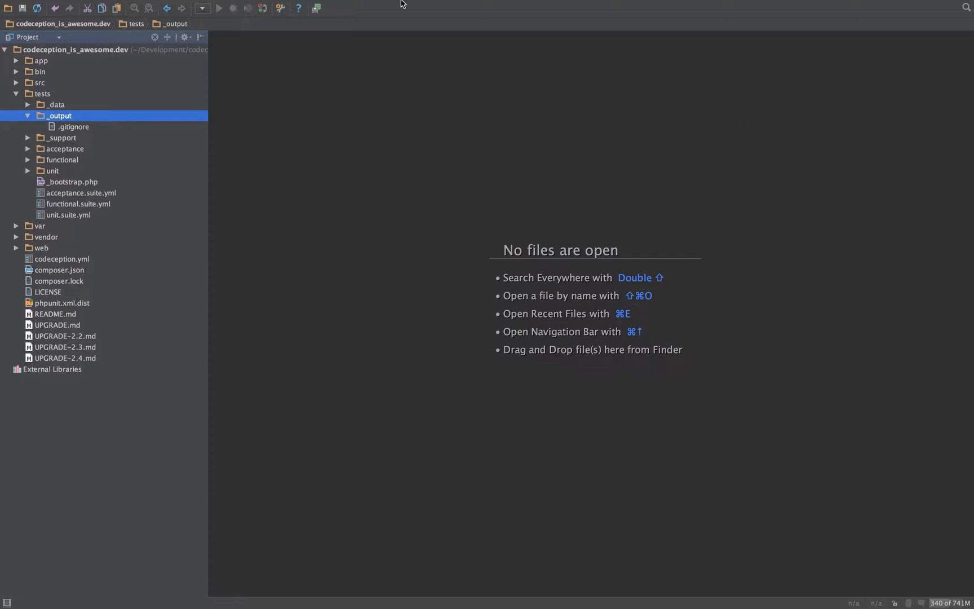
click(318, 7)
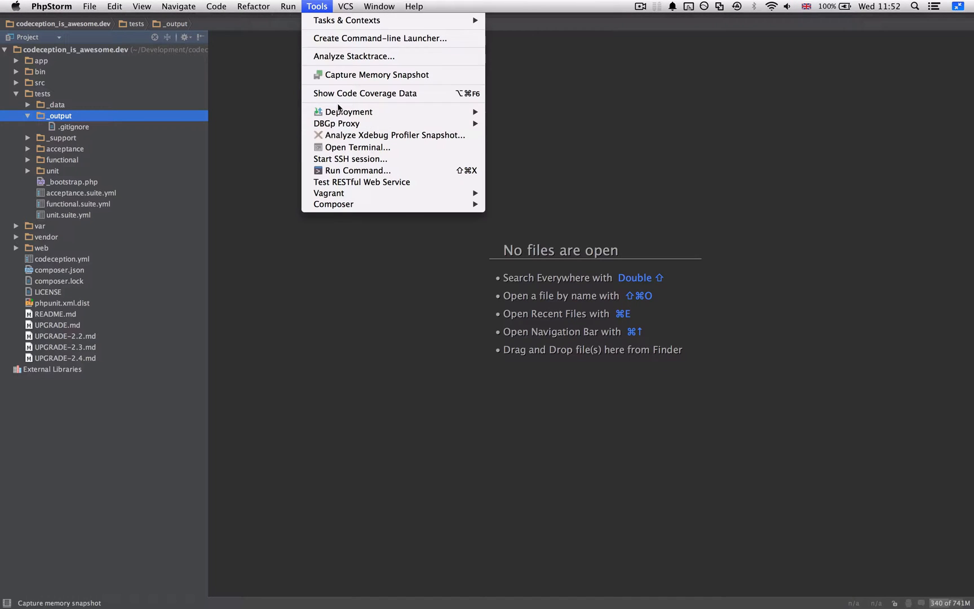
mouse_move(349, 112)
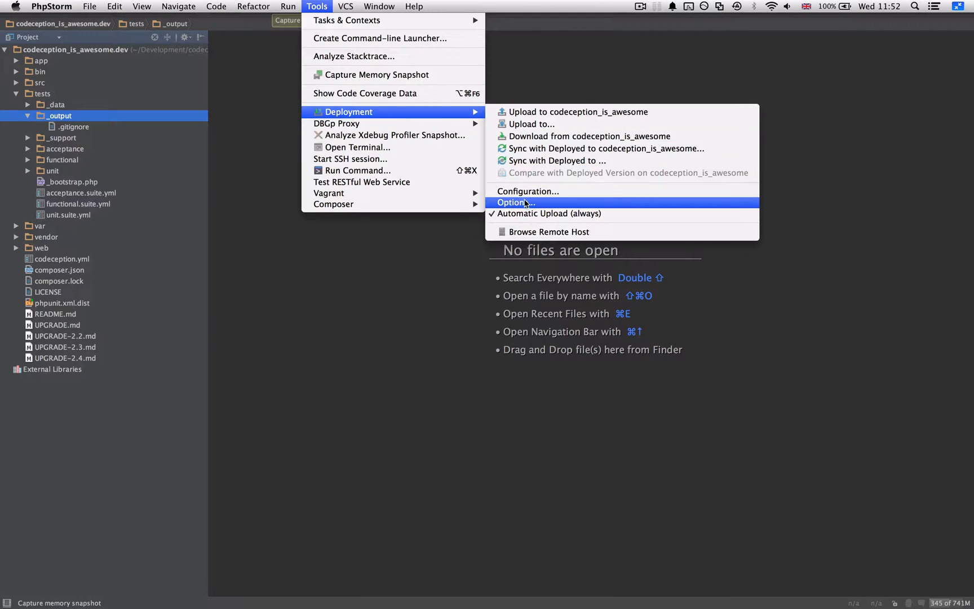
click(515, 203)
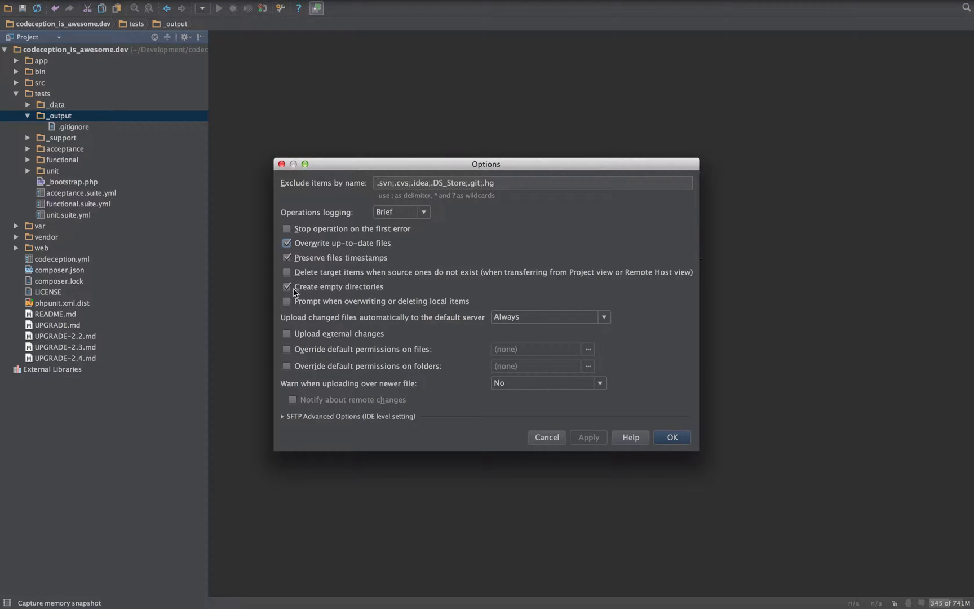
click(545, 436)
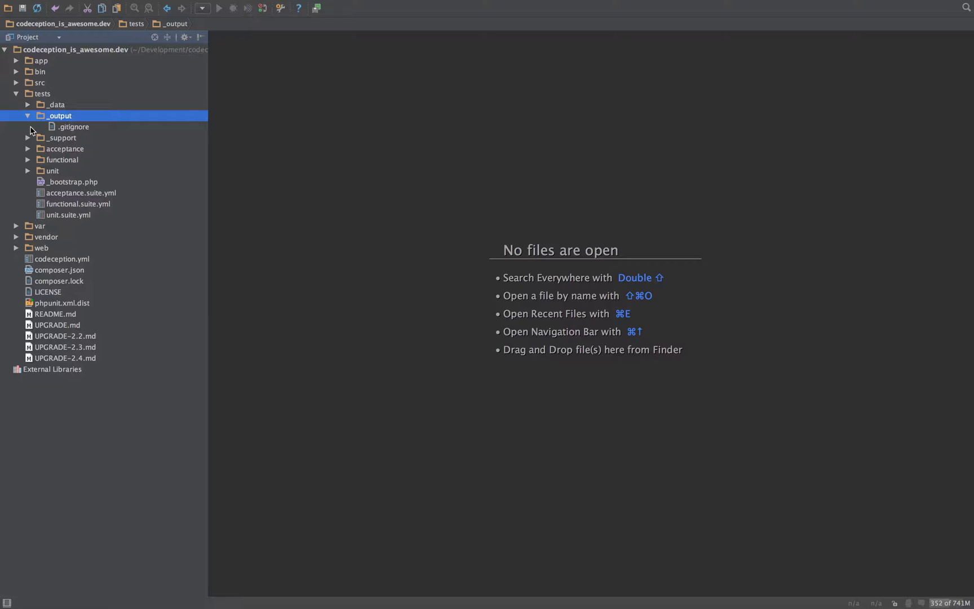
mouse_move(46, 99)
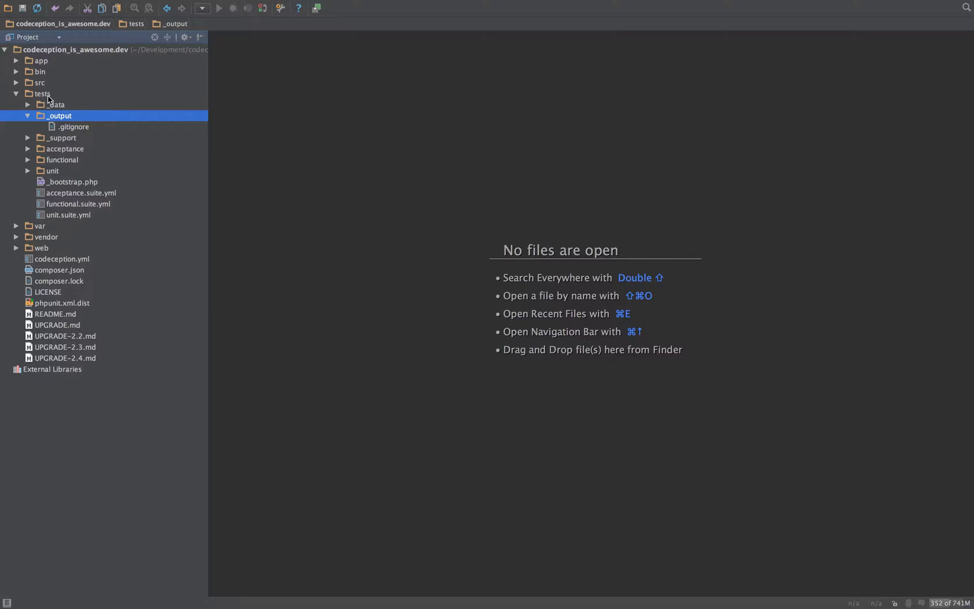
mouse_move(45, 99)
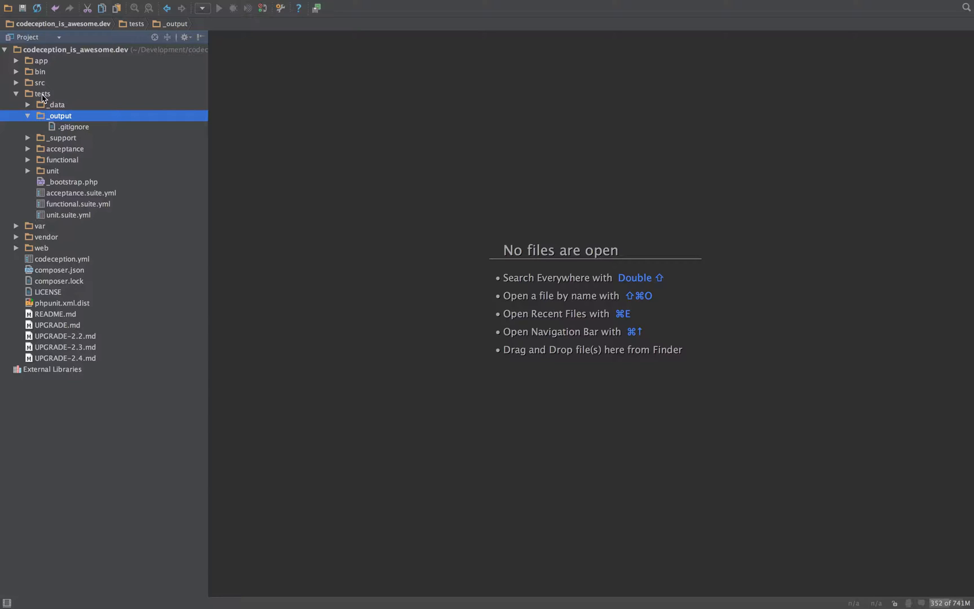
mouse_move(27, 109)
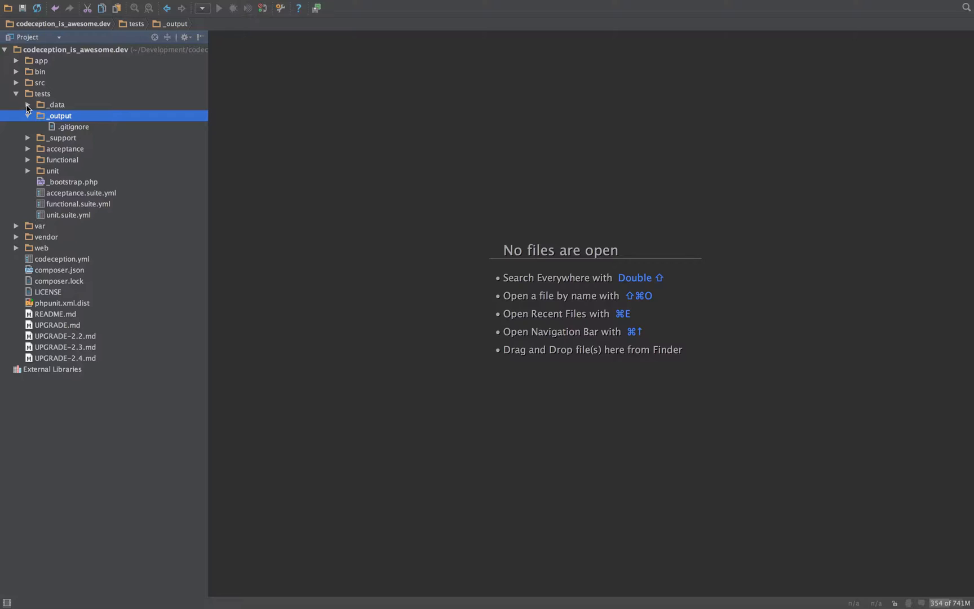
Expand _data and the remaining tests subfolders to list dump.sql, helpers and tester files.
click(27, 105)
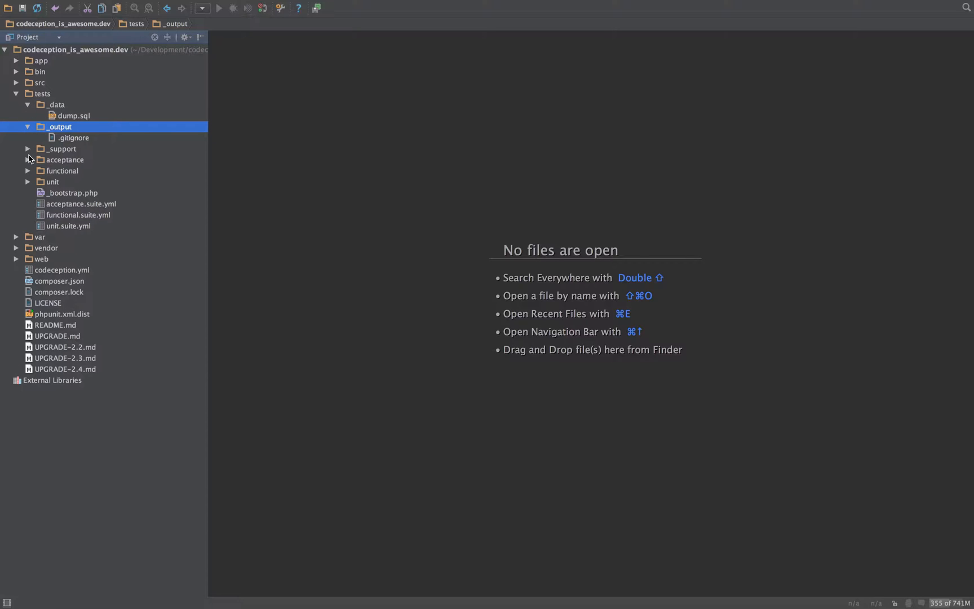
click(27, 149)
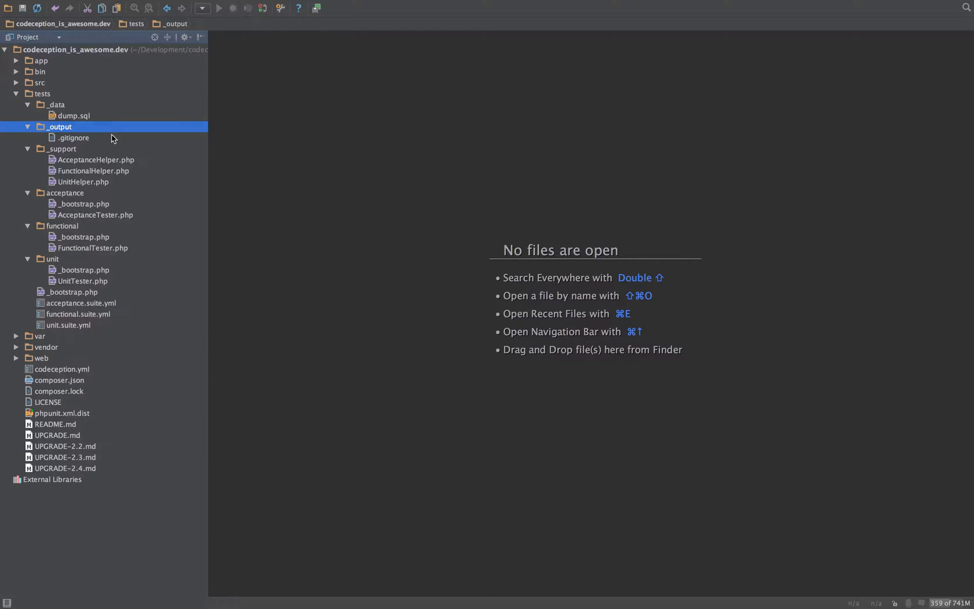
View codeception.yml in the editor, reading its actor: Tester line, paths and Db module config.
double_click(61, 369)
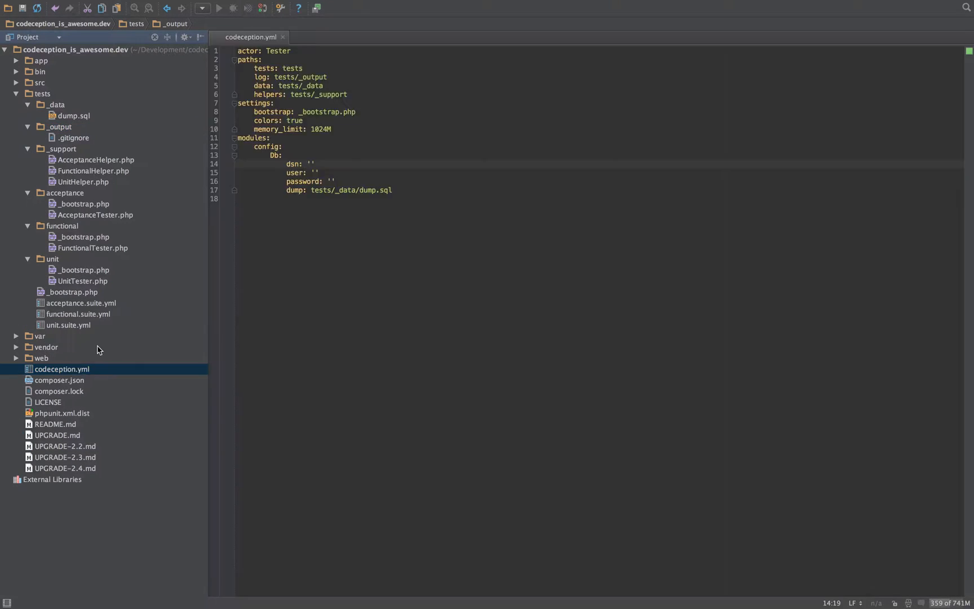
click(311, 164)
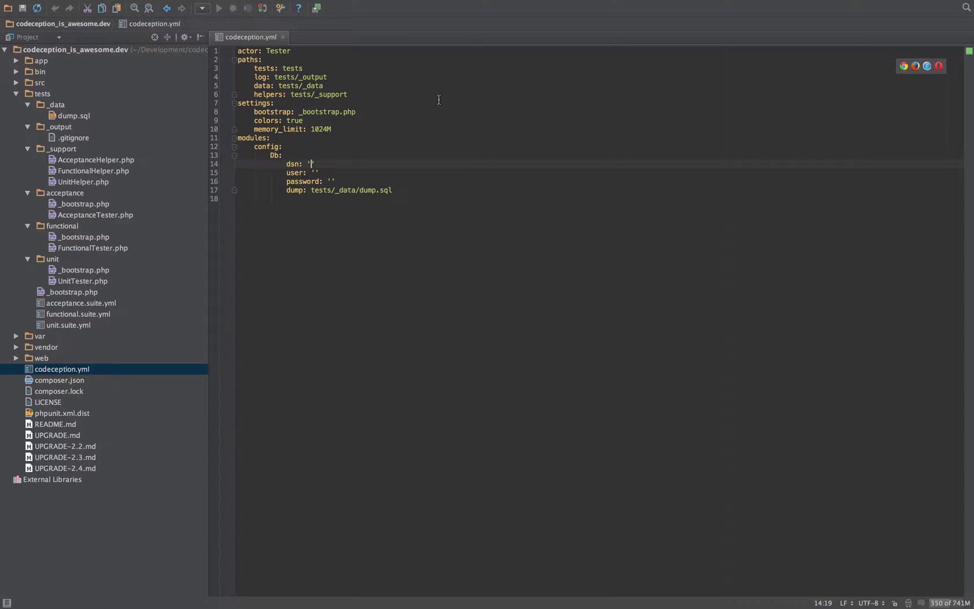
click(323, 85)
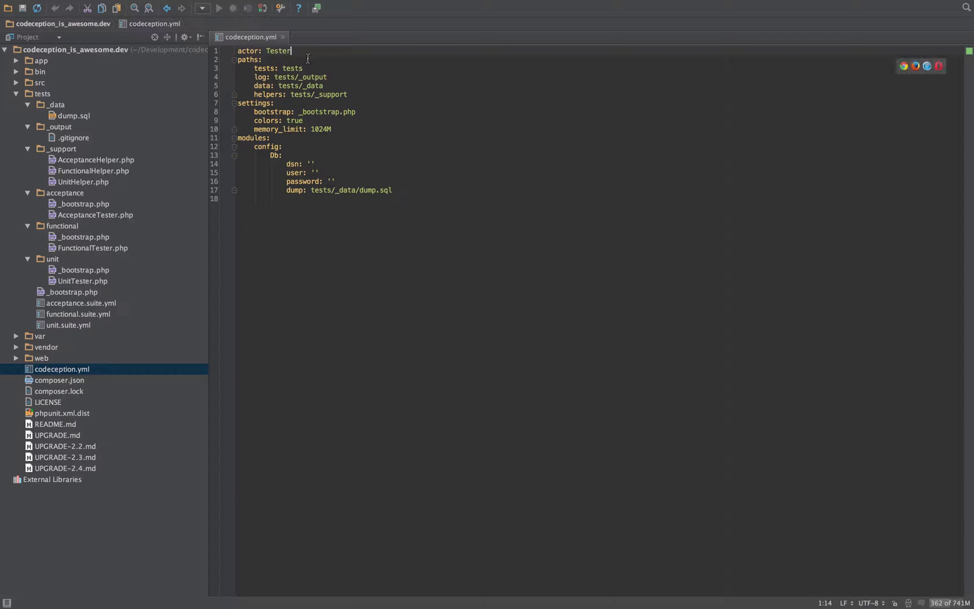
mouse_move(95, 245)
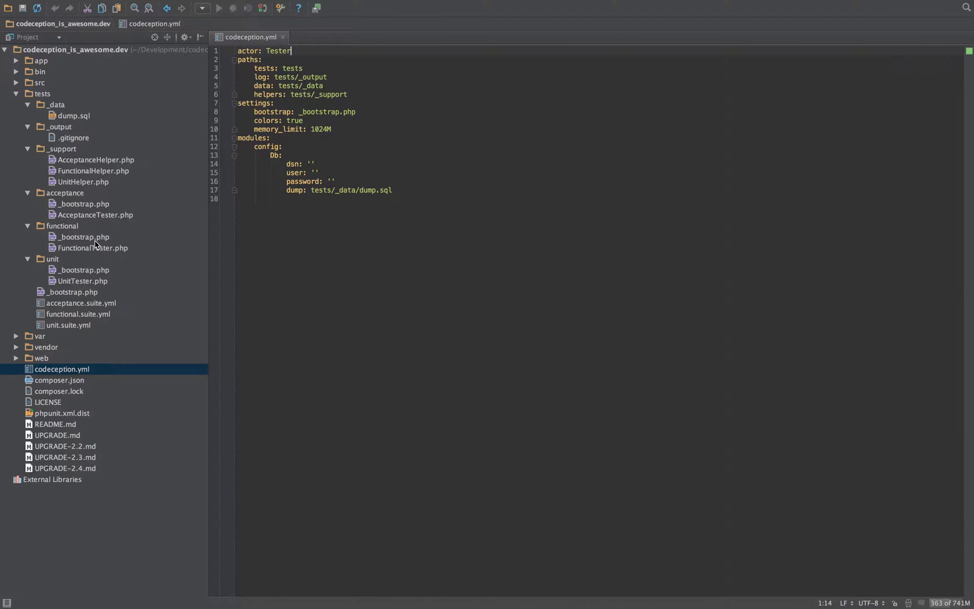
mouse_move(95, 217)
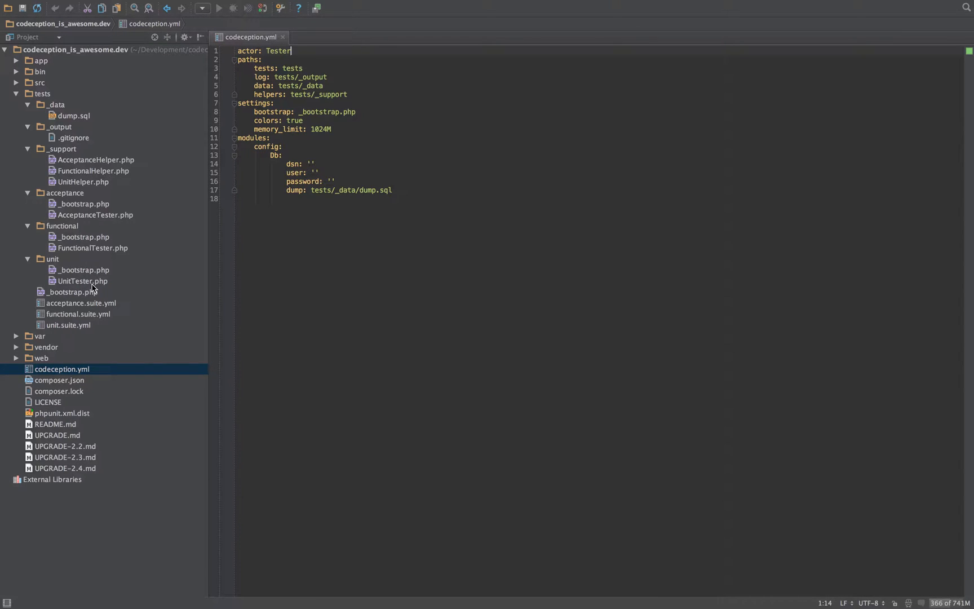
mouse_move(59, 298)
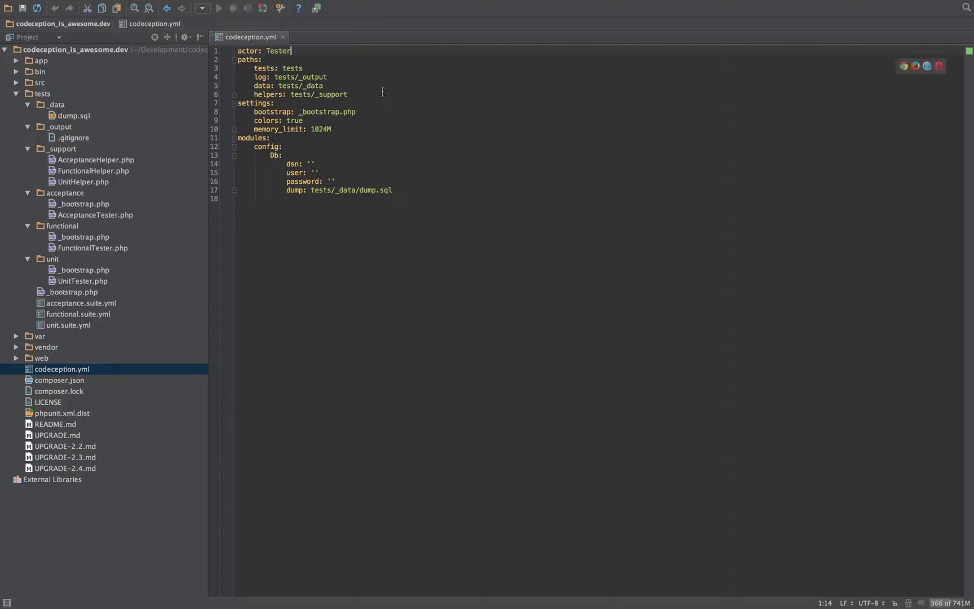
mouse_move(268, 61)
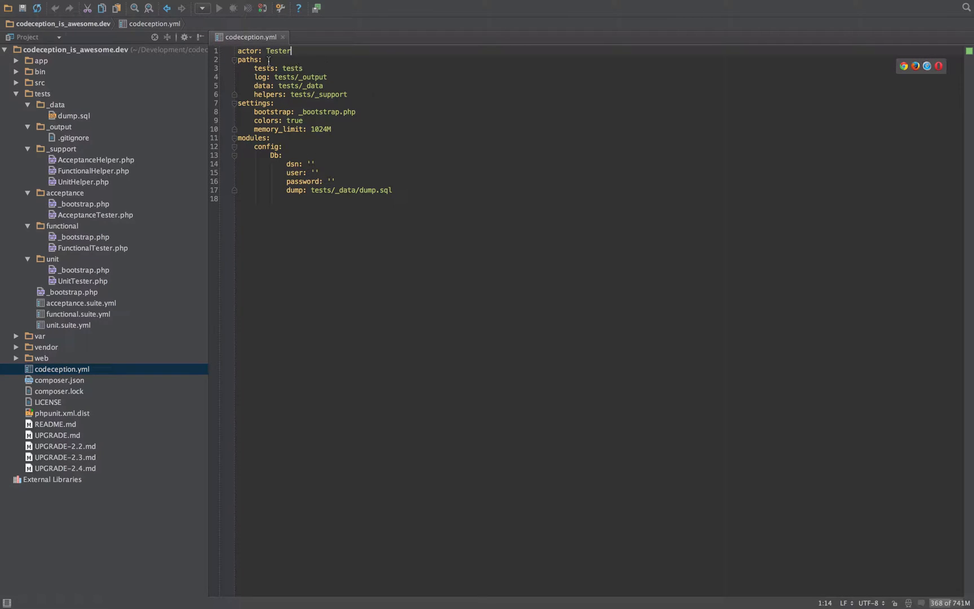
mouse_move(243, 60)
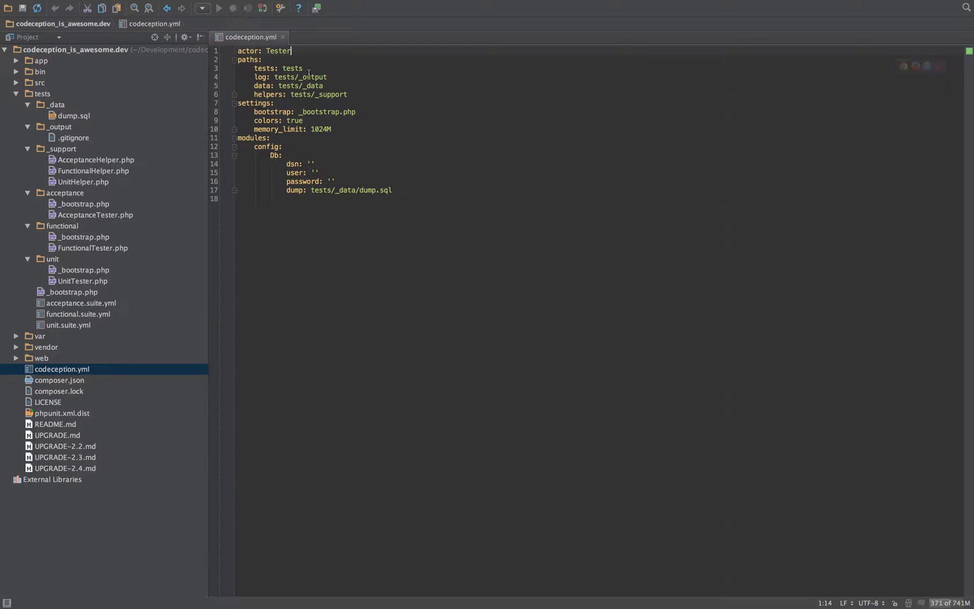
click(41, 94)
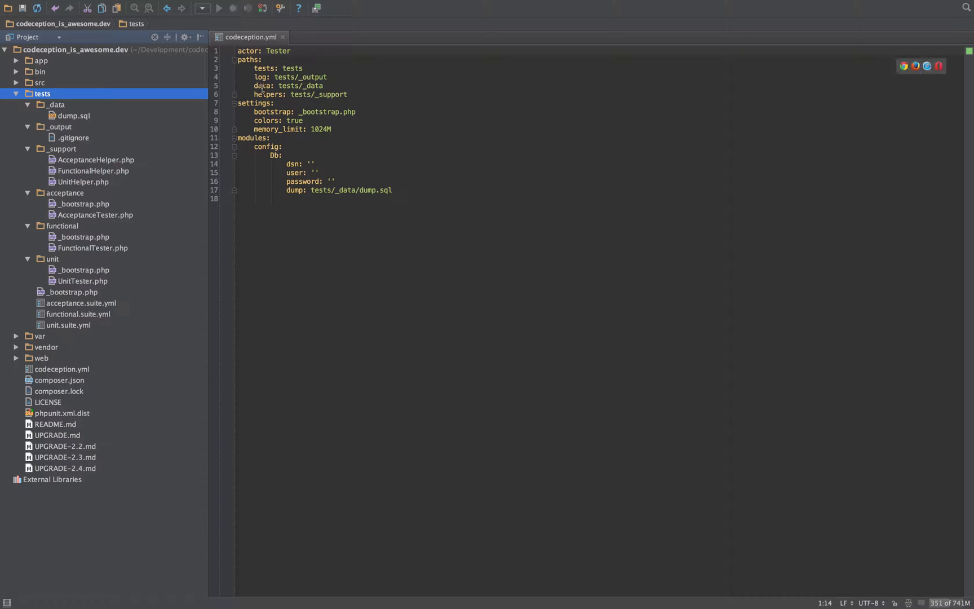
click(72, 115)
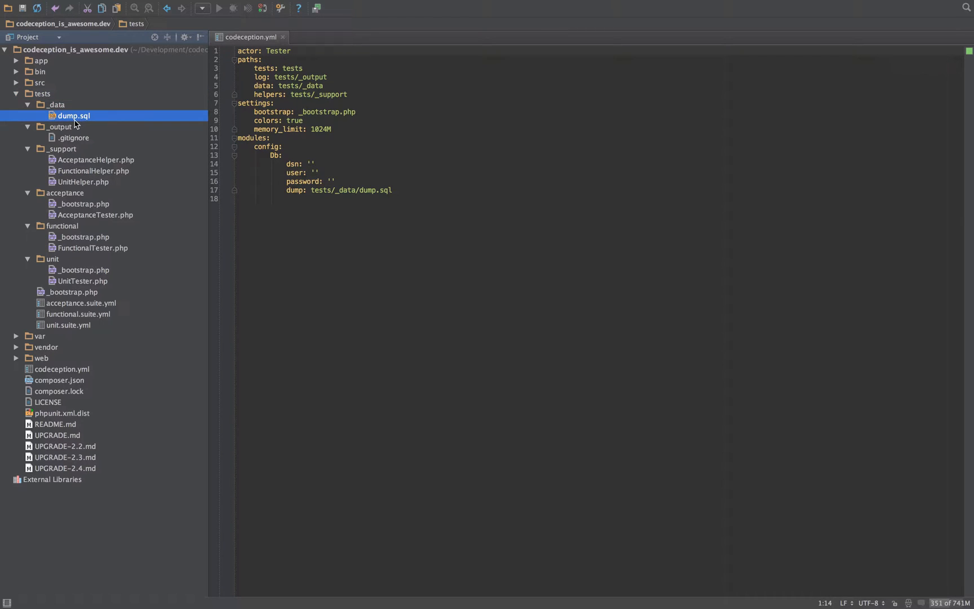
double_click(72, 115)
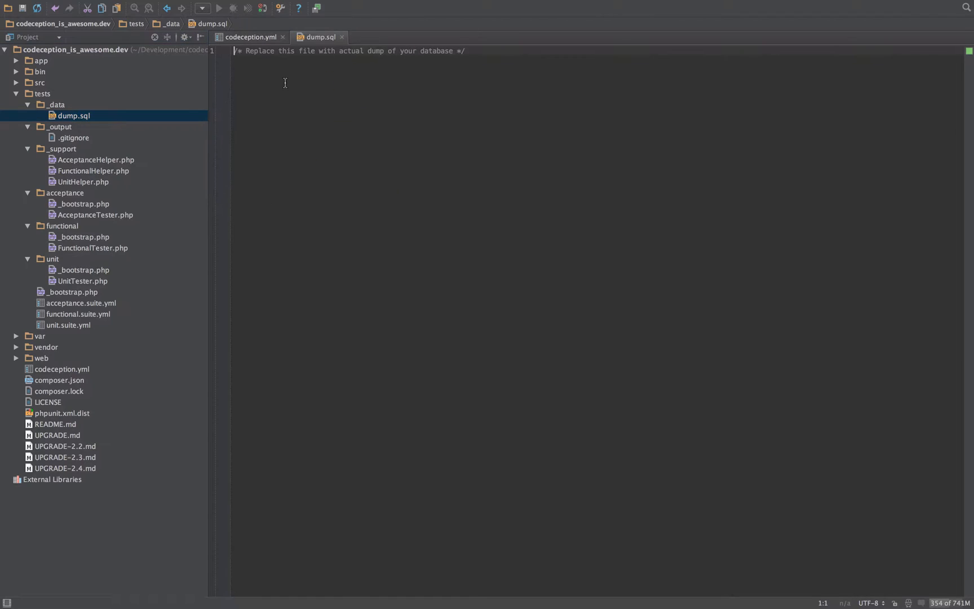
click(248, 37)
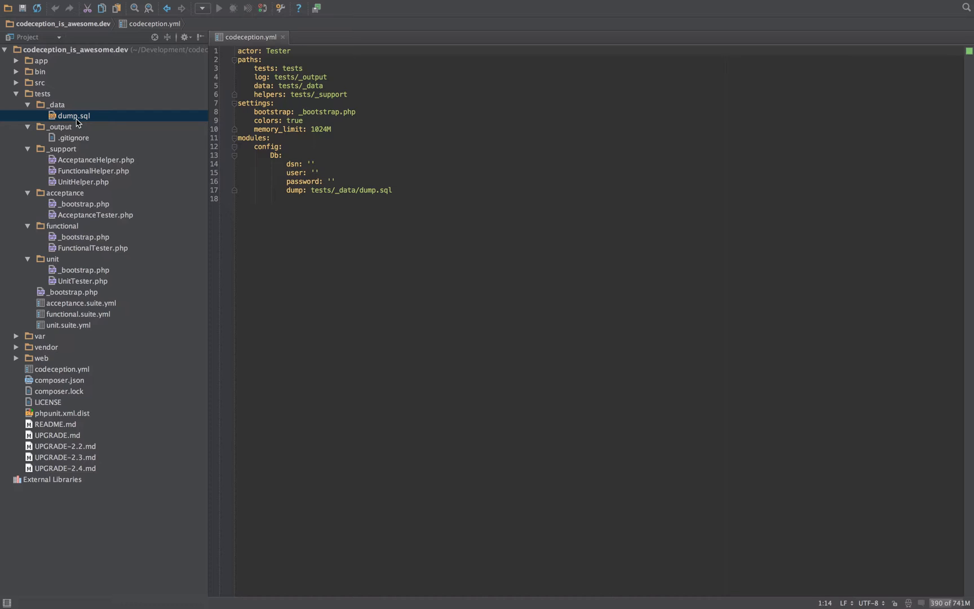
mouse_move(153, 199)
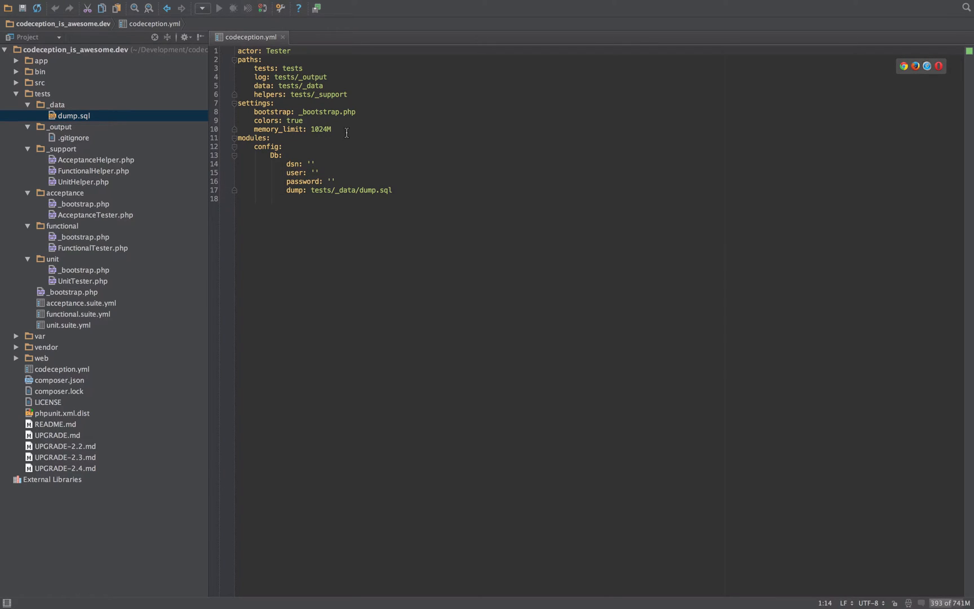
drag(237, 102, 339, 129)
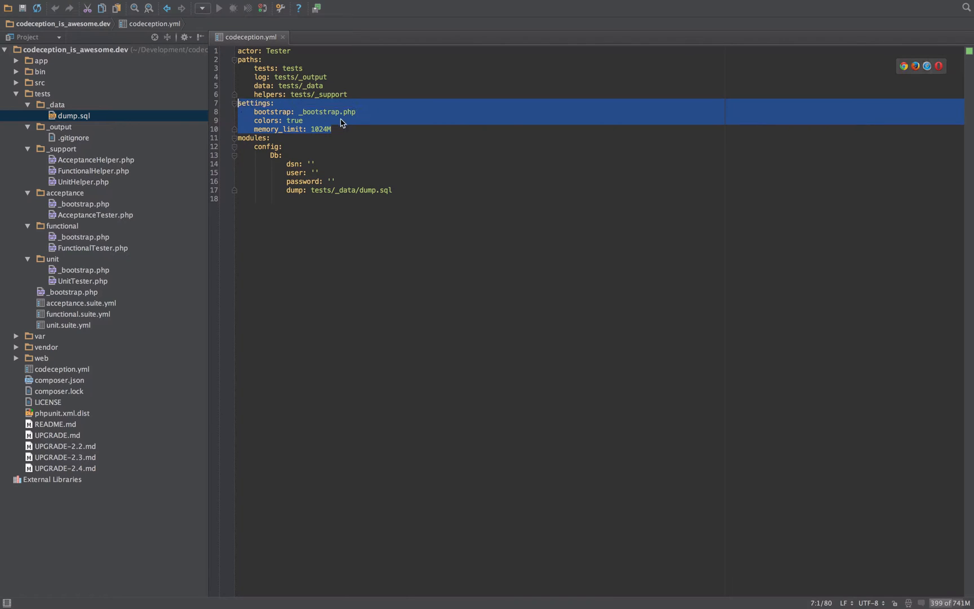
click(374, 145)
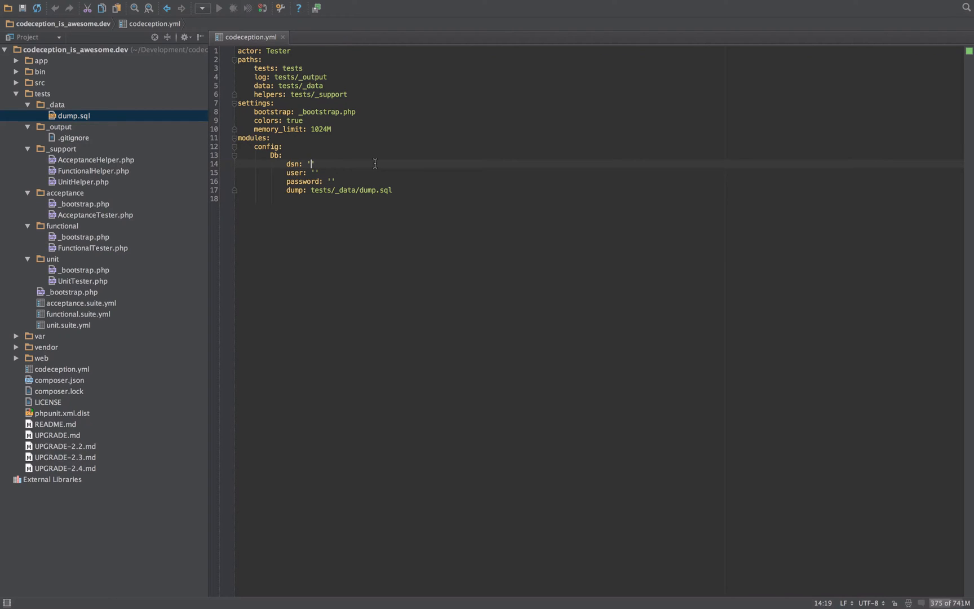
mouse_move(338, 186)
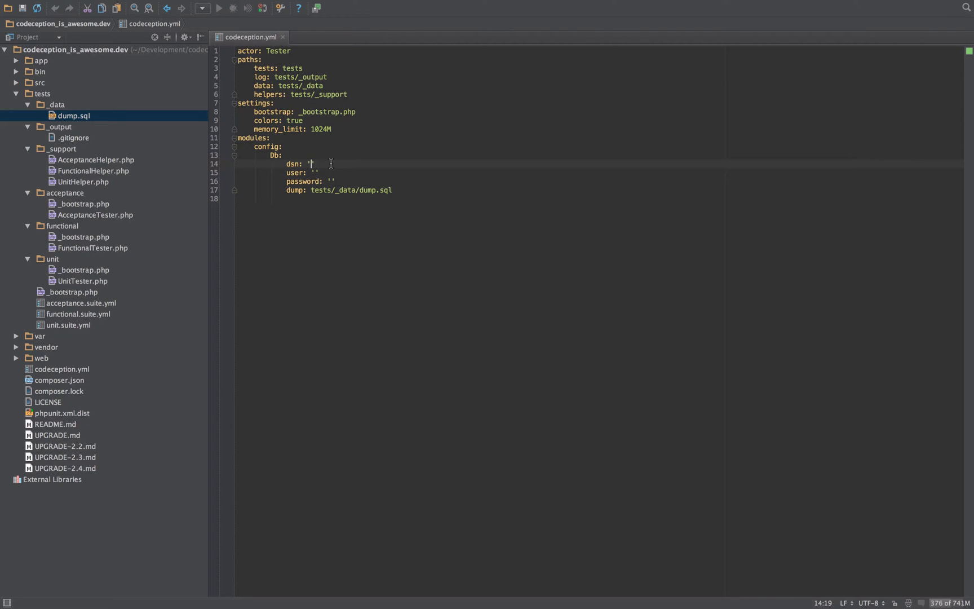
mouse_move(144, 135)
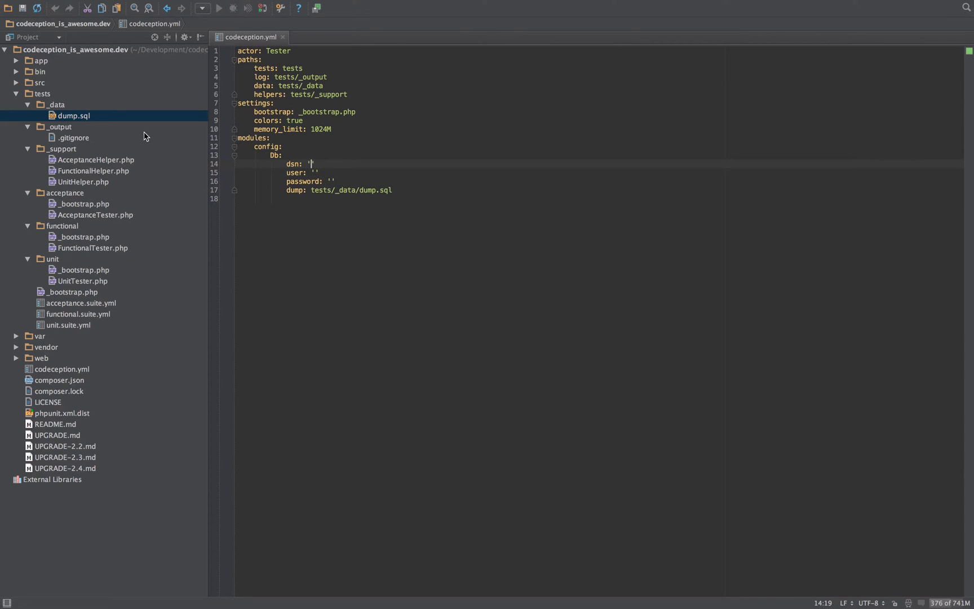
mouse_move(39, 181)
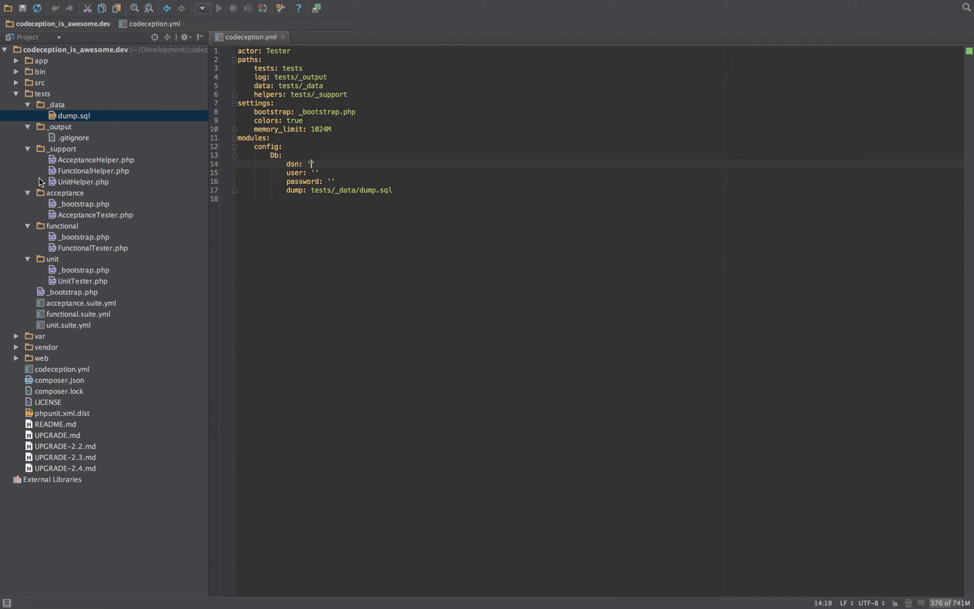
click(60, 126)
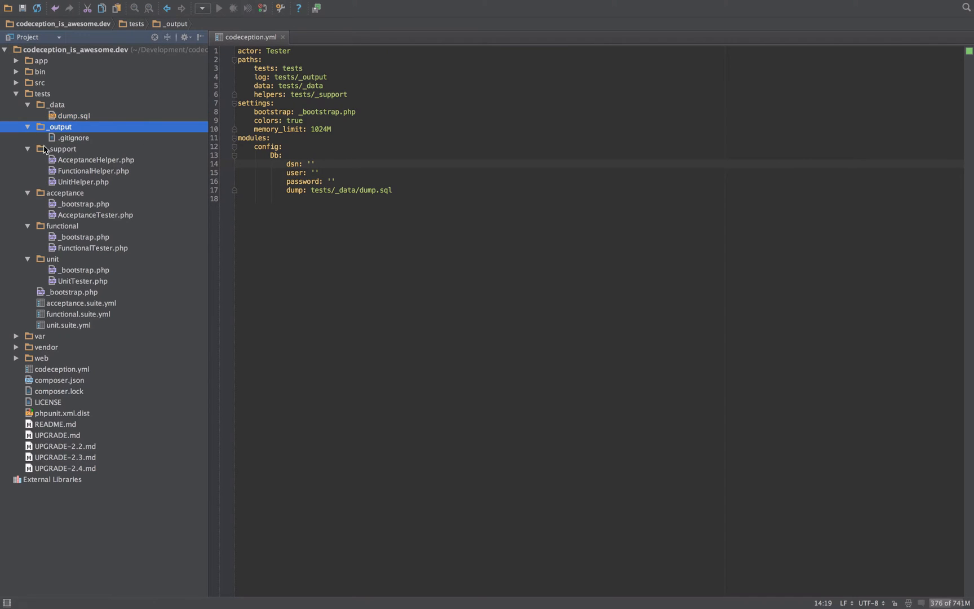
click(62, 149)
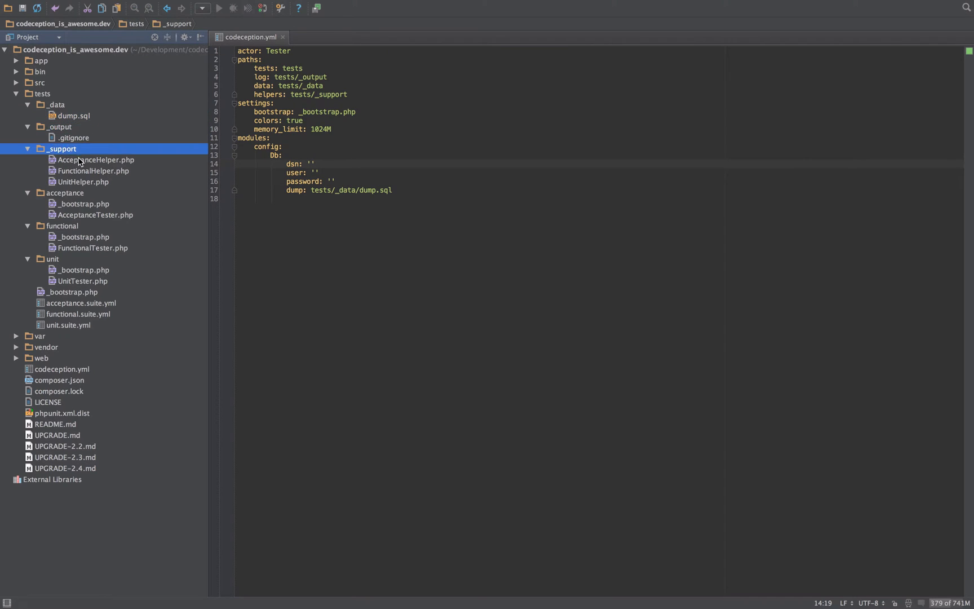
mouse_move(70, 156)
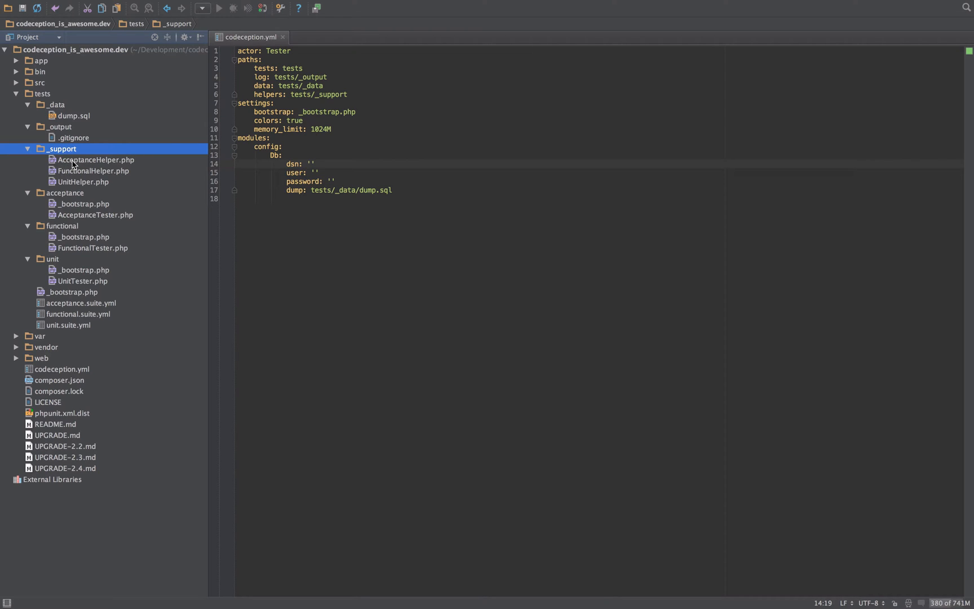
double_click(95, 160)
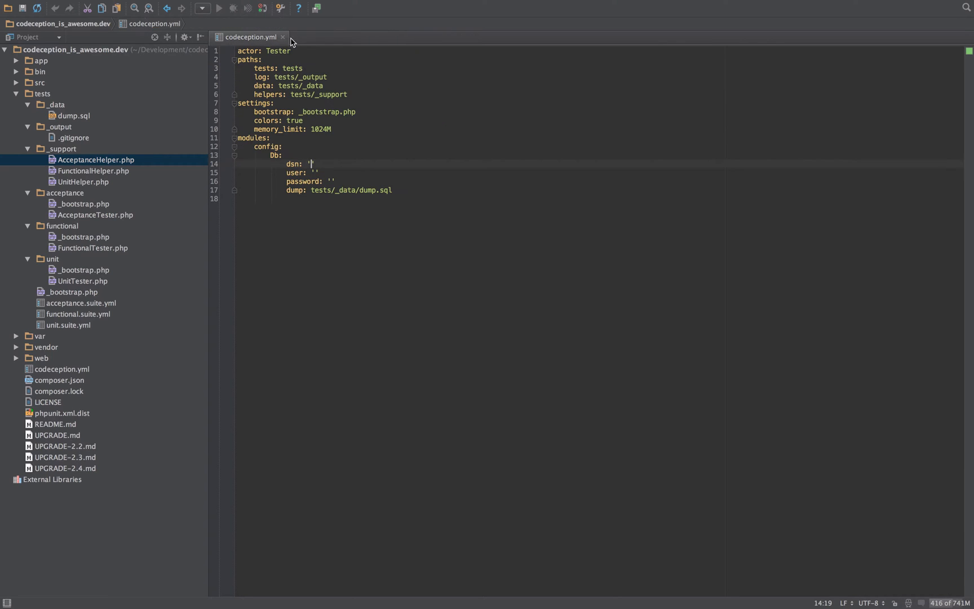
Close codeception.yml, then select the unit folder and acceptance.suite.yml in the tests tree.
click(282, 37)
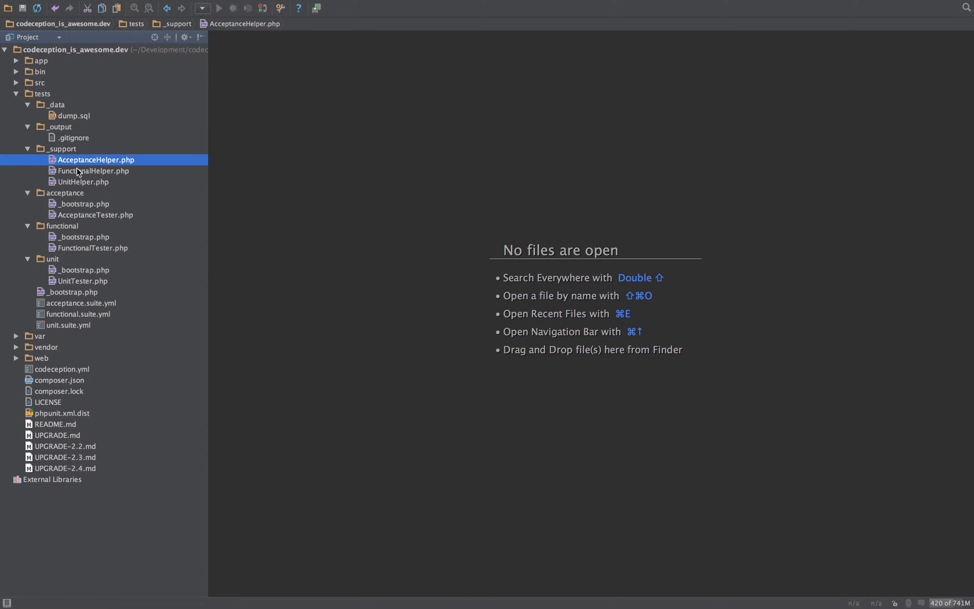
mouse_move(122, 175)
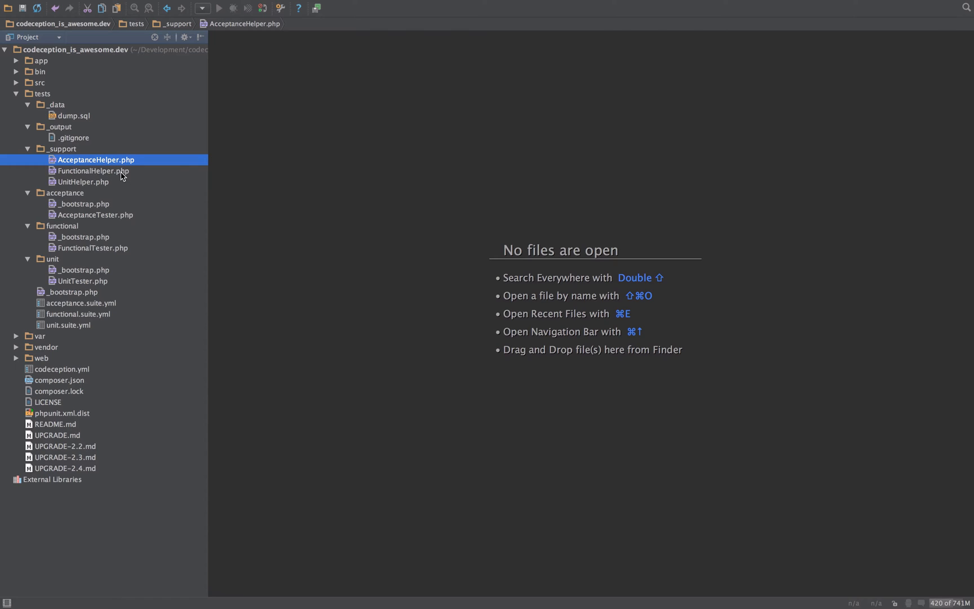
mouse_move(55, 111)
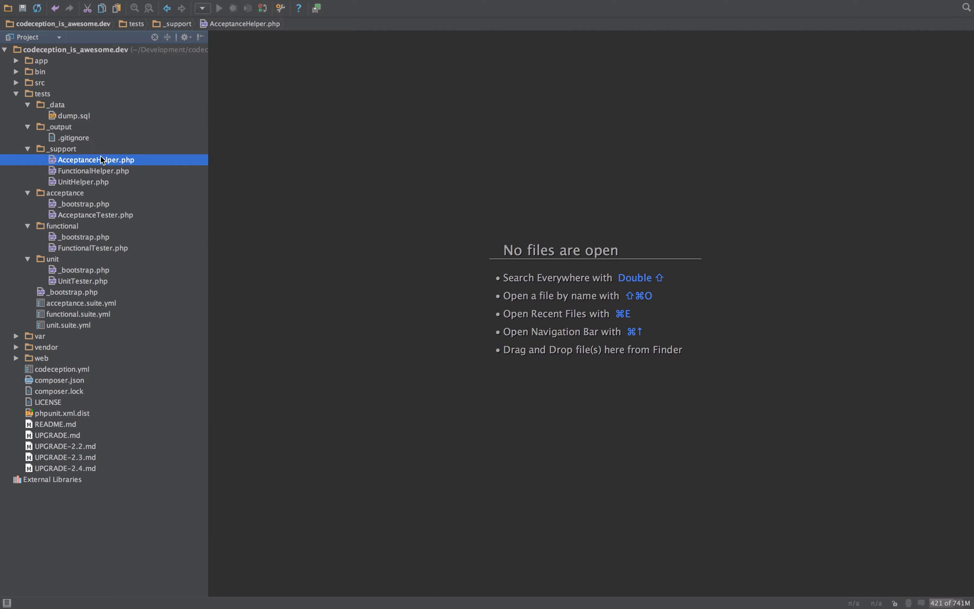
mouse_move(86, 184)
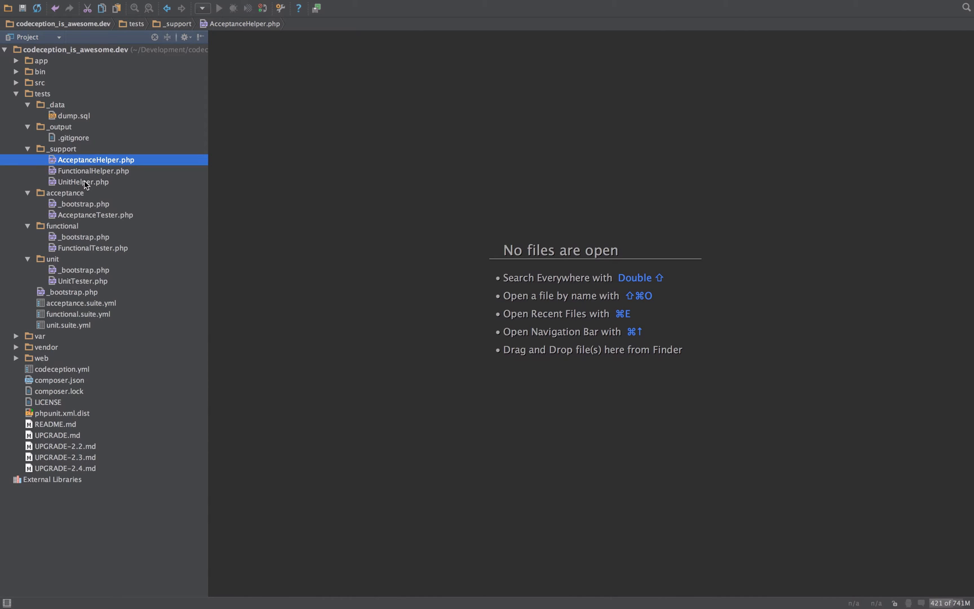
mouse_move(80, 199)
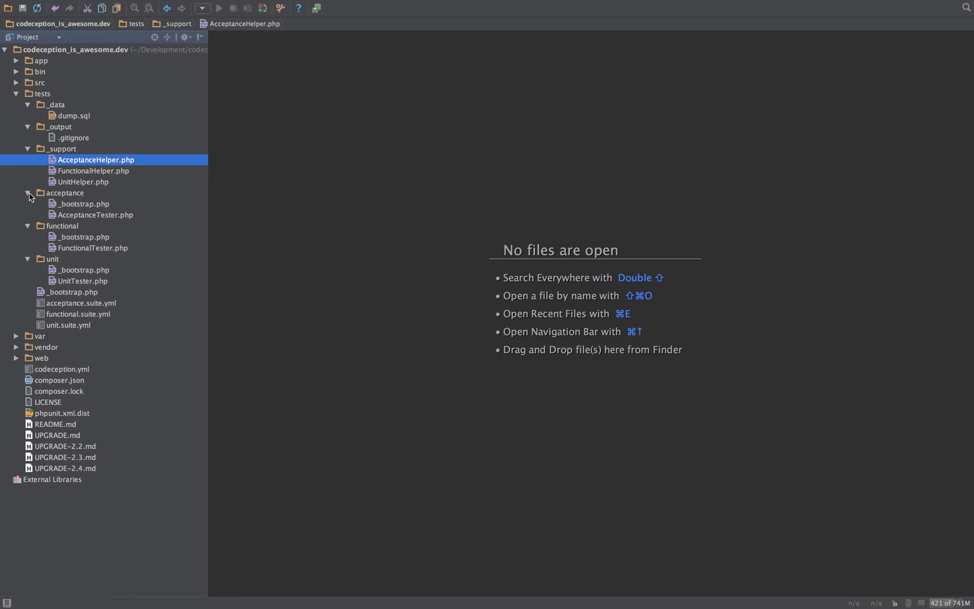
mouse_move(59, 204)
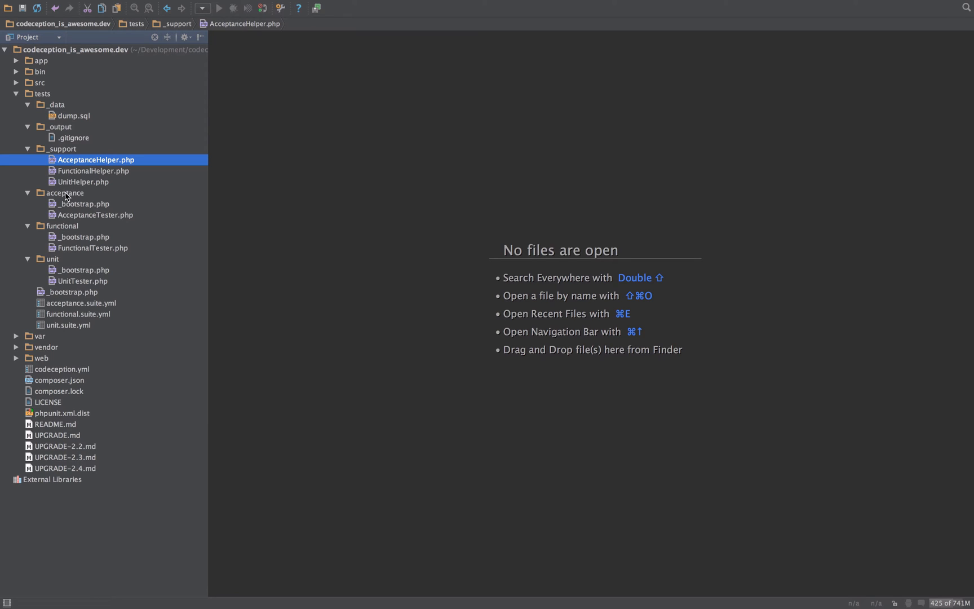
mouse_move(53, 264)
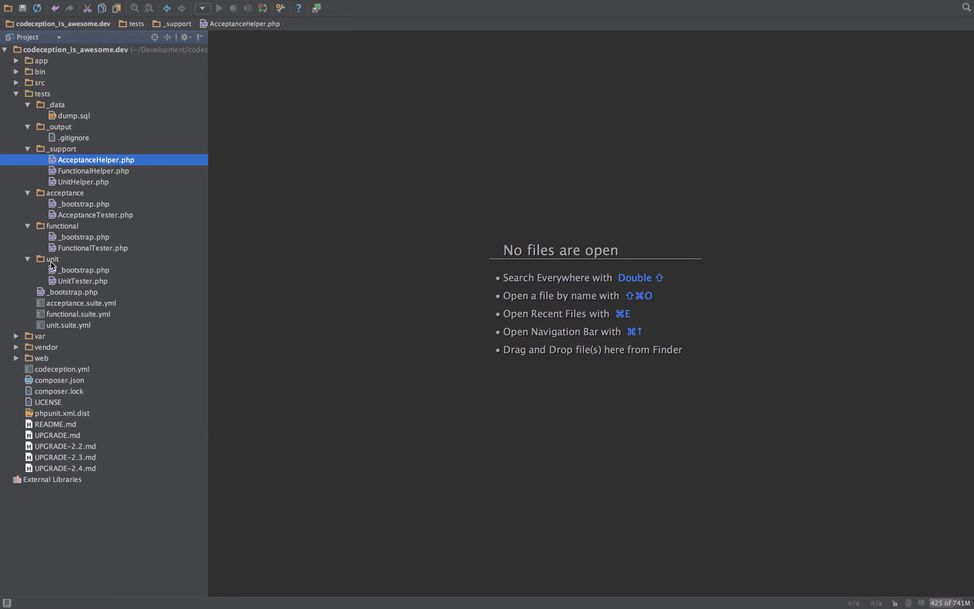
mouse_move(72, 194)
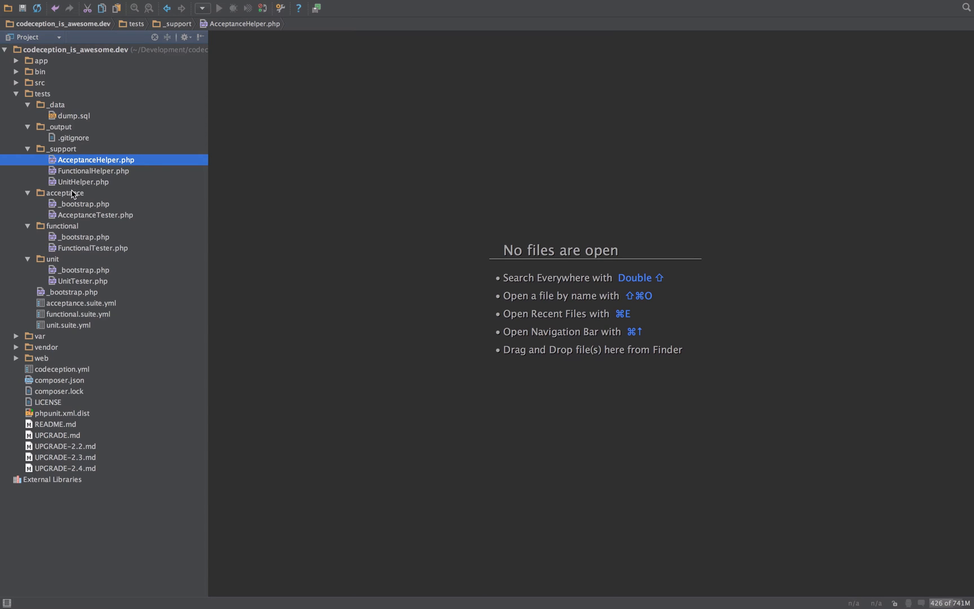
mouse_move(69, 284)
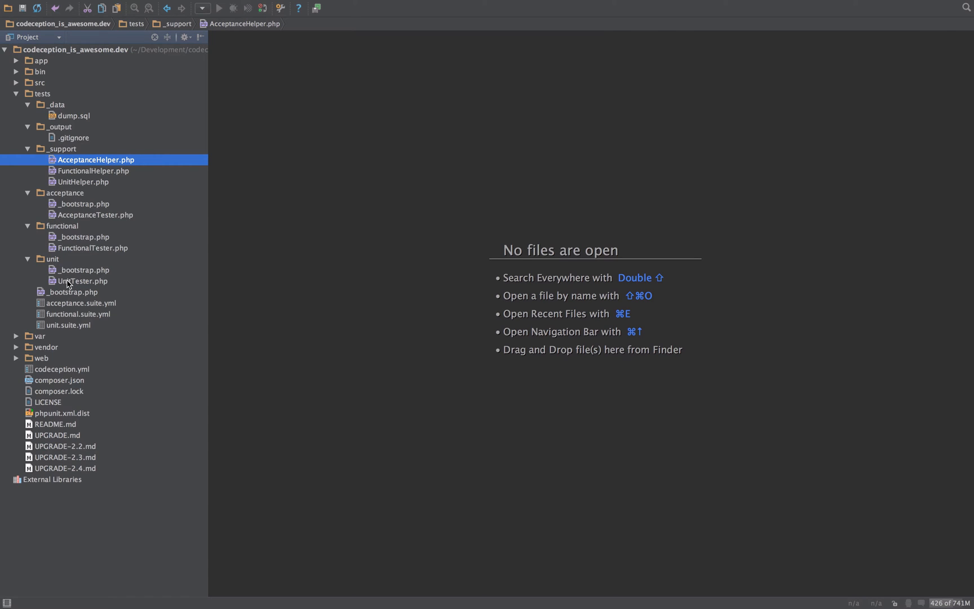
click(53, 258)
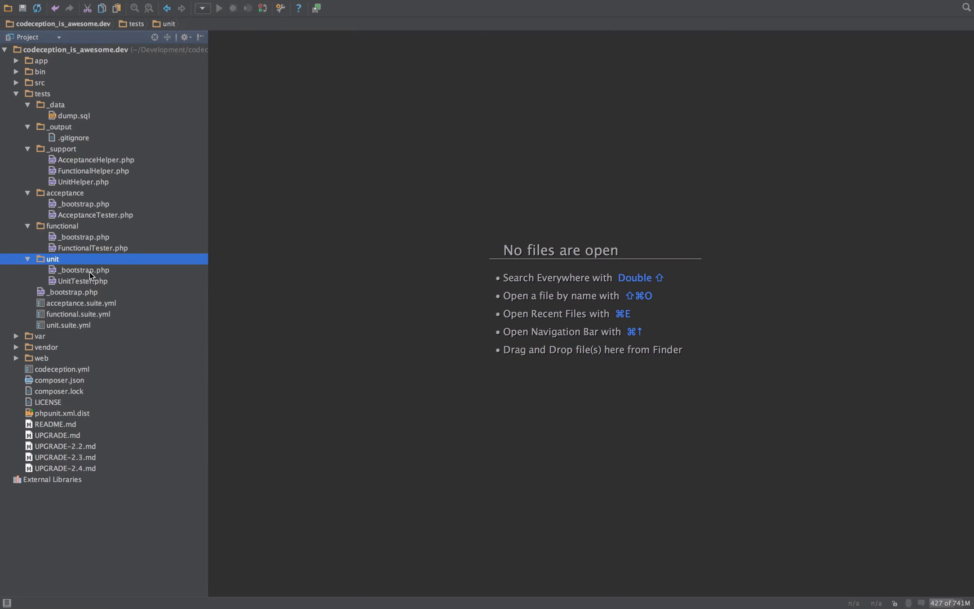
mouse_move(58, 270)
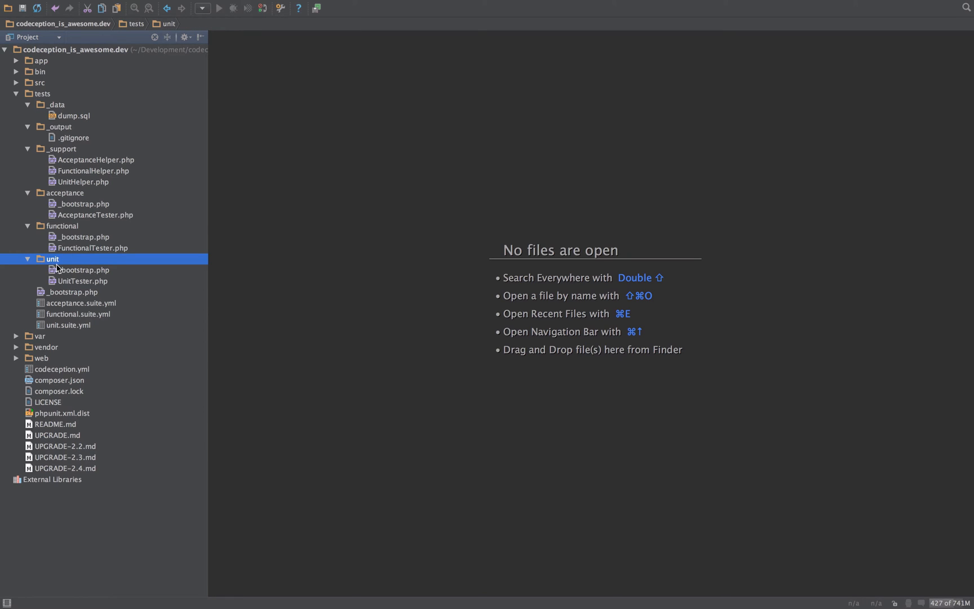
mouse_move(59, 224)
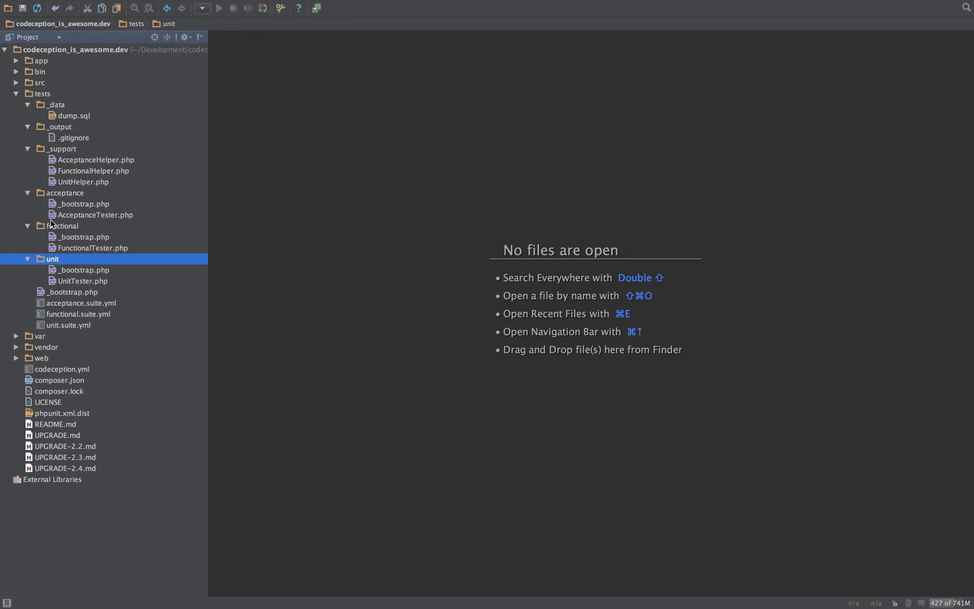
click(81, 303)
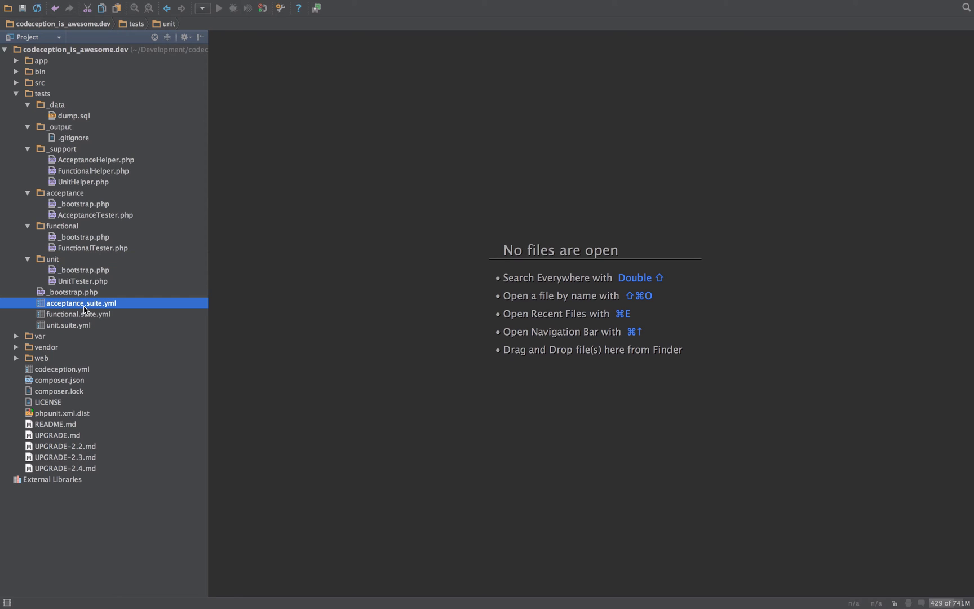
Open acceptance.suite.yml and functional.suite.yml in the editor.
double_click(81, 302)
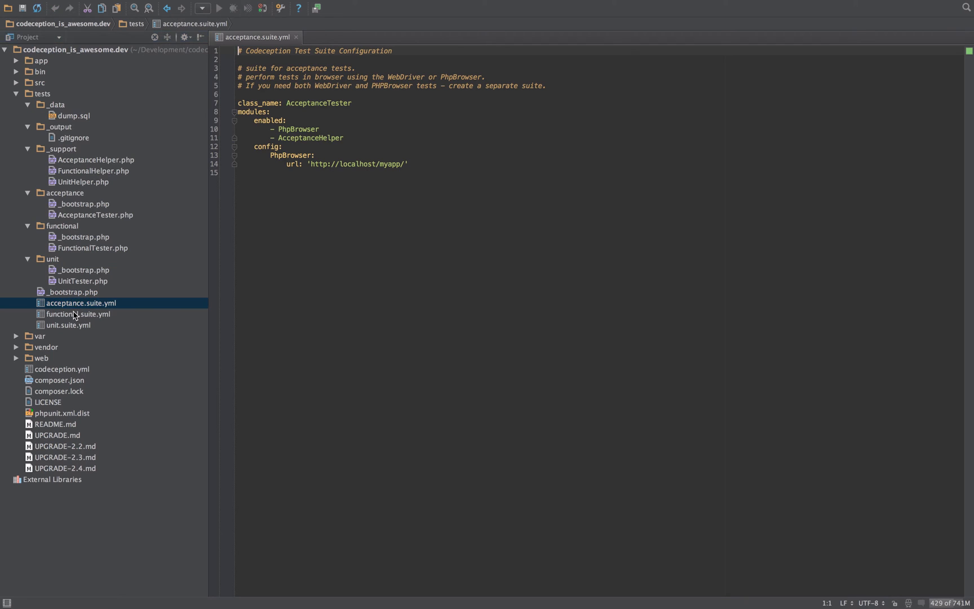
double_click(68, 324)
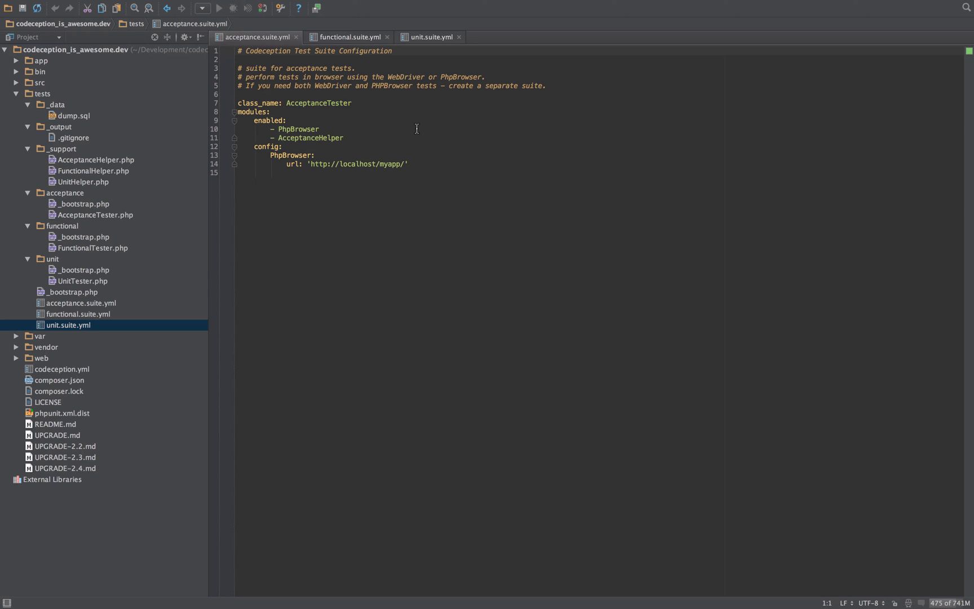
mouse_move(355, 37)
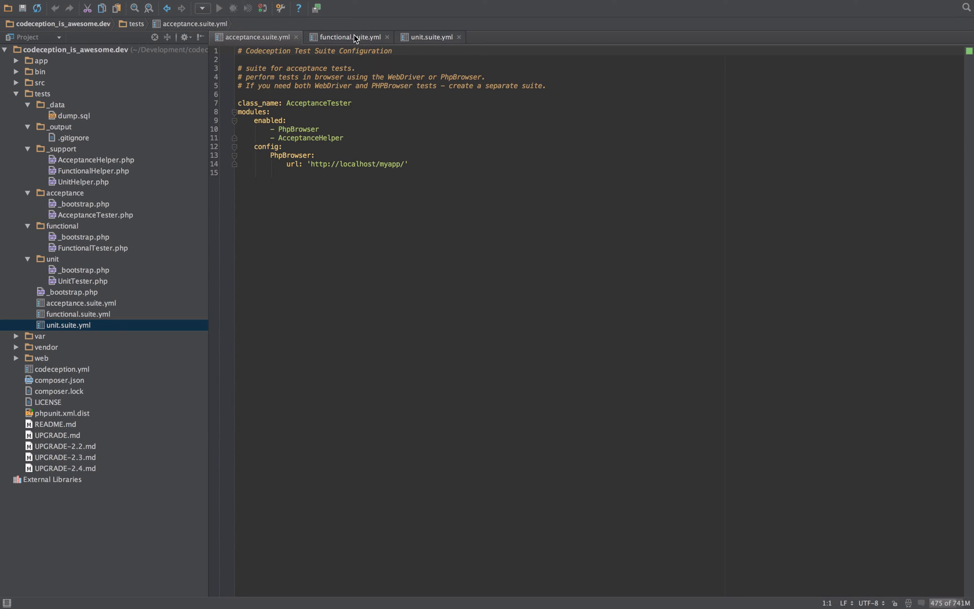
mouse_move(62, 298)
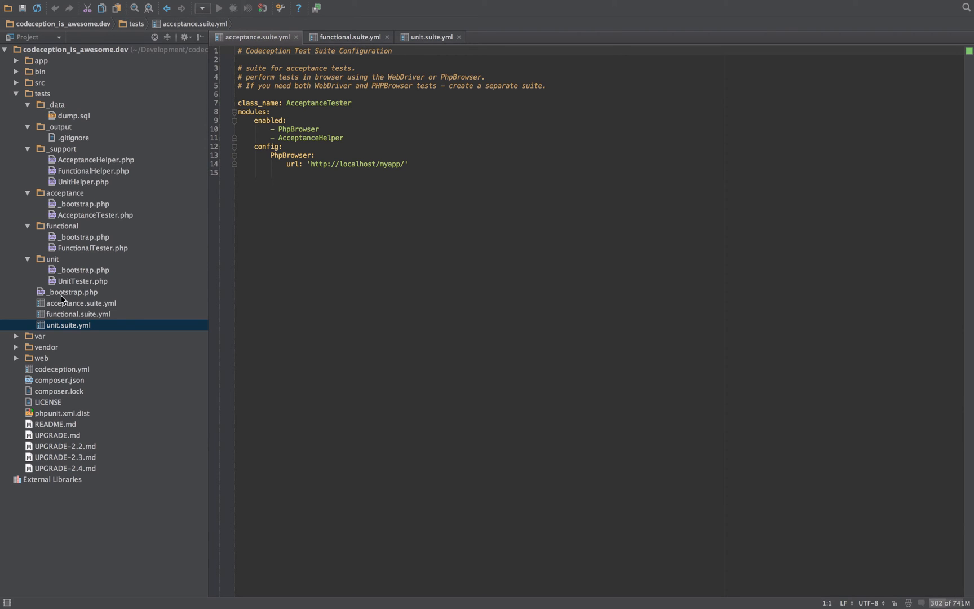
mouse_move(54, 204)
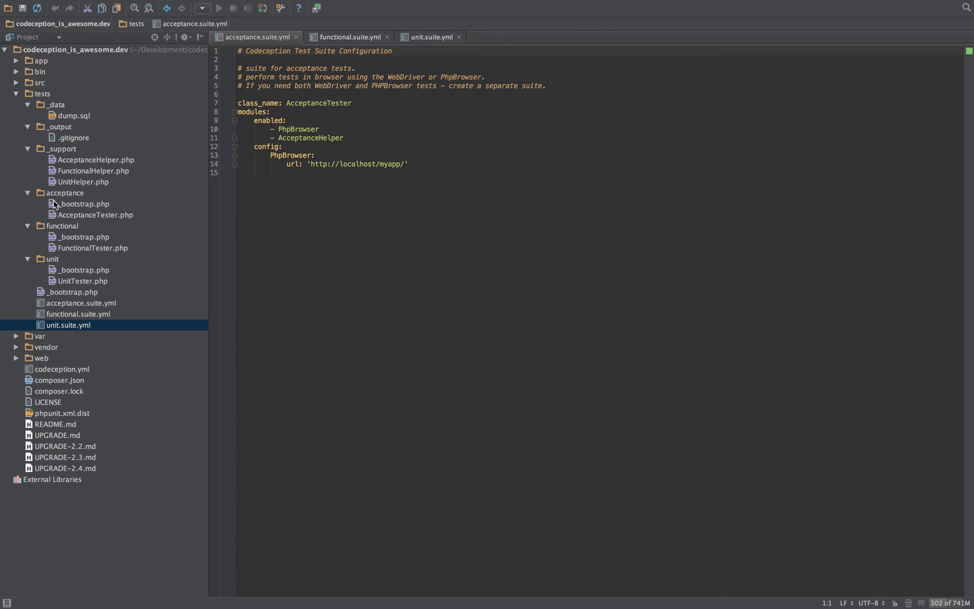